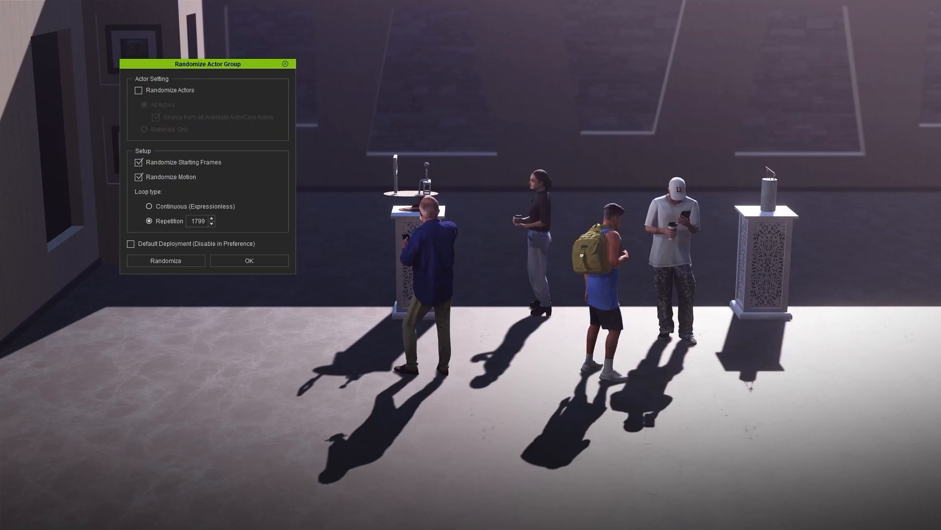
Step: Open the free Actor Group pack from Content > Template > Free Resource
left_click(139, 89)
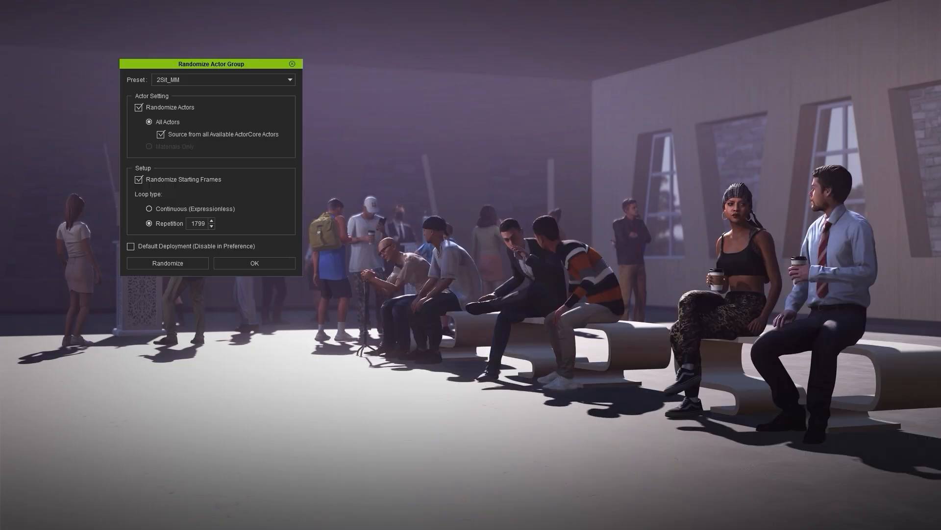
left_click(168, 262)
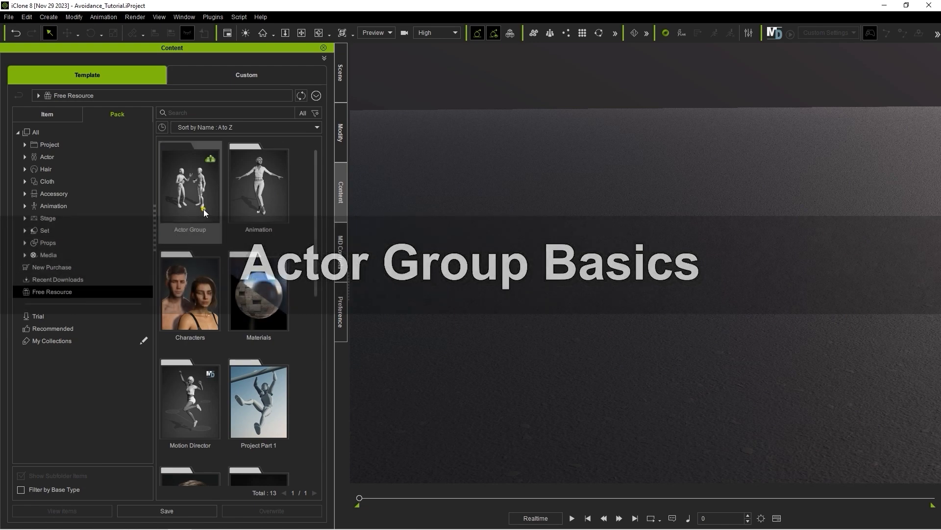
left_click(190, 187)
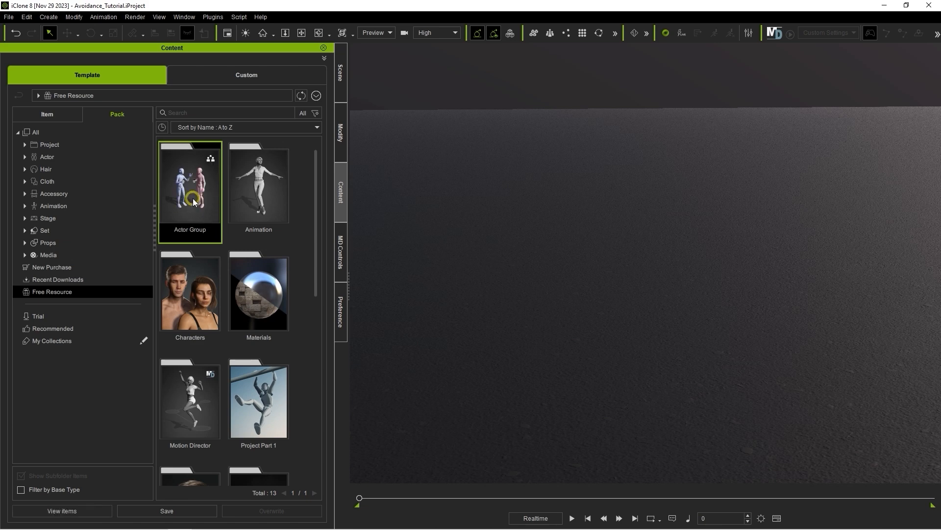
double_click(189, 187)
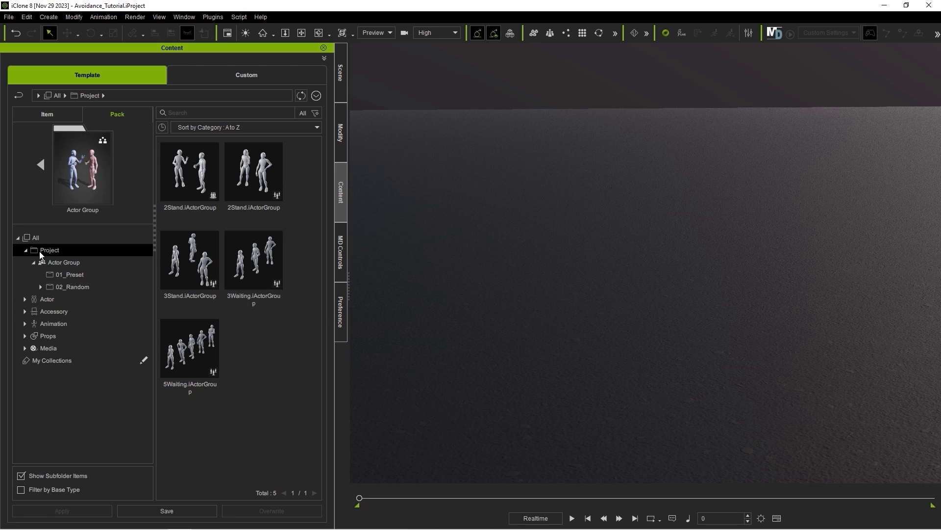
Step: Browse the 01_Preset and 02_Random group folders, returning to 01_Preset
left_click(69, 275)
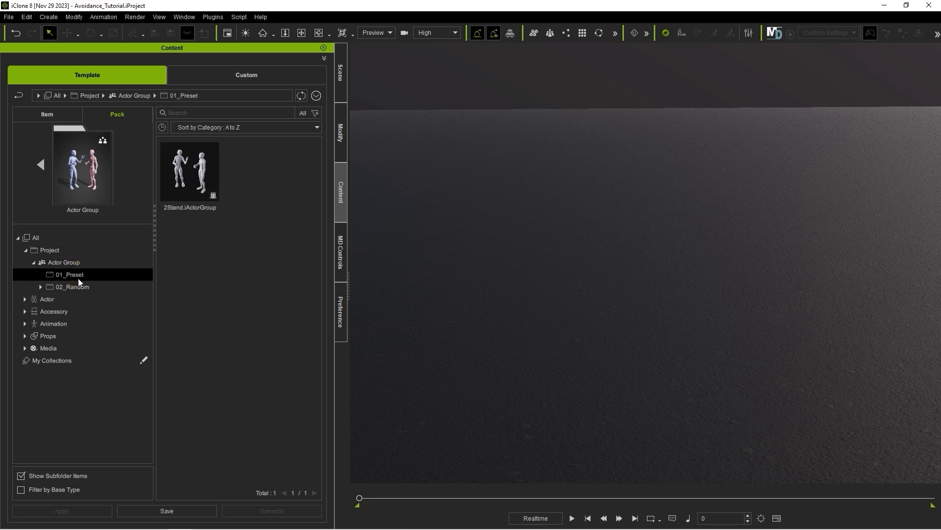
left_click(73, 286)
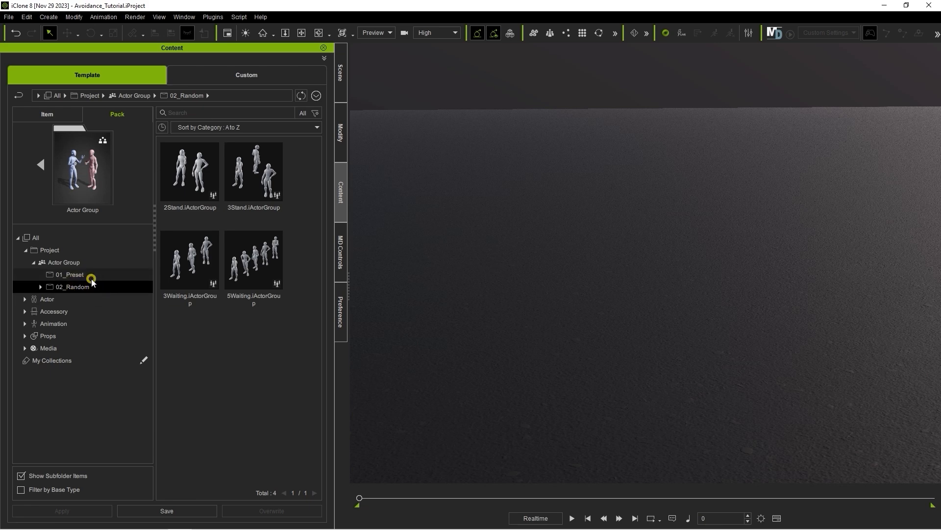
left_click(69, 275)
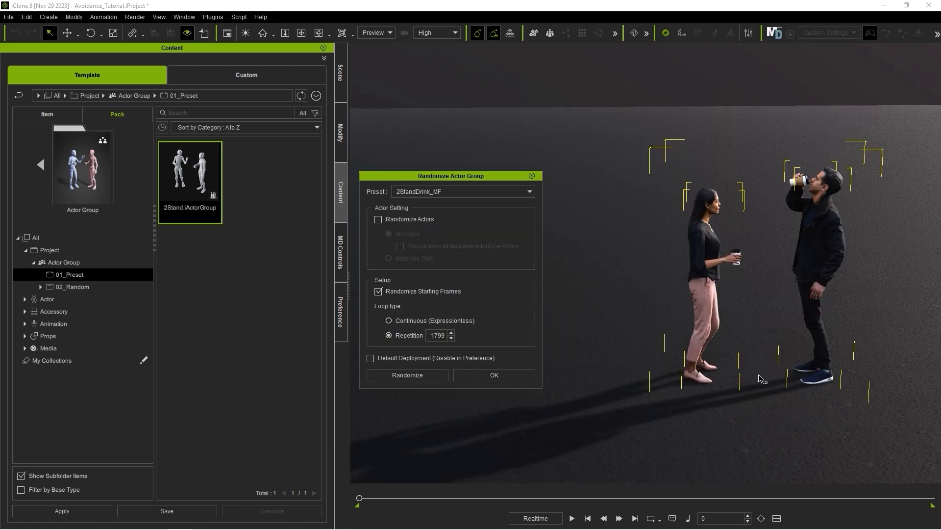
Step: Deselect the placed 2Stand group and play its coffee-drinking conversation
left_click(574, 518)
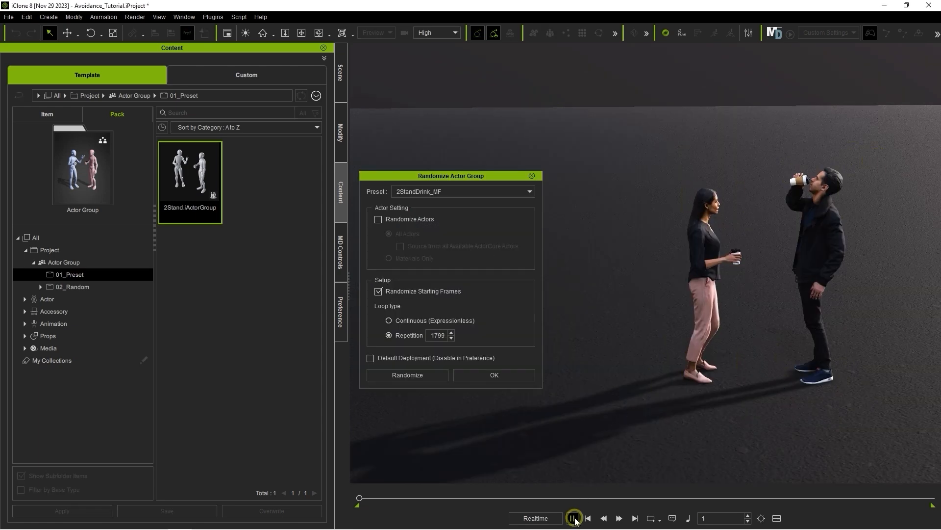
left_click(574, 517)
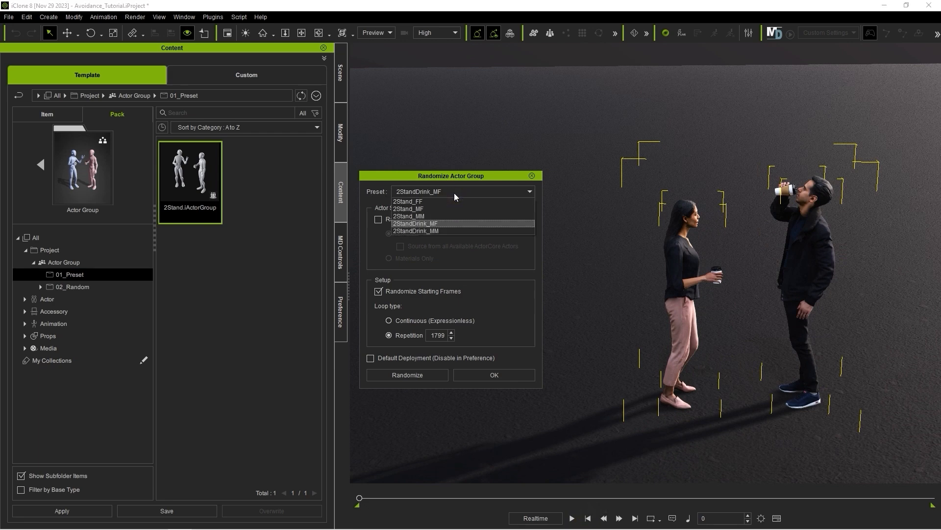
mouse_move(465, 227)
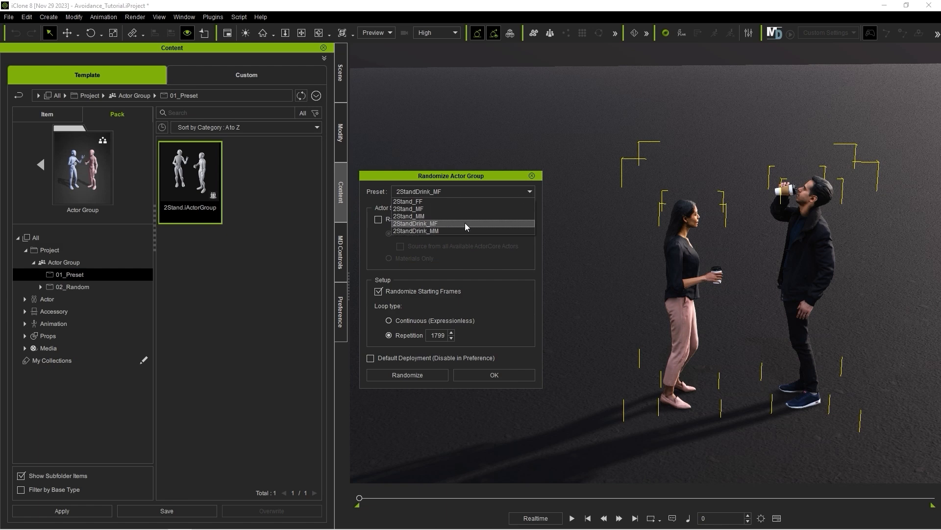
mouse_move(411, 208)
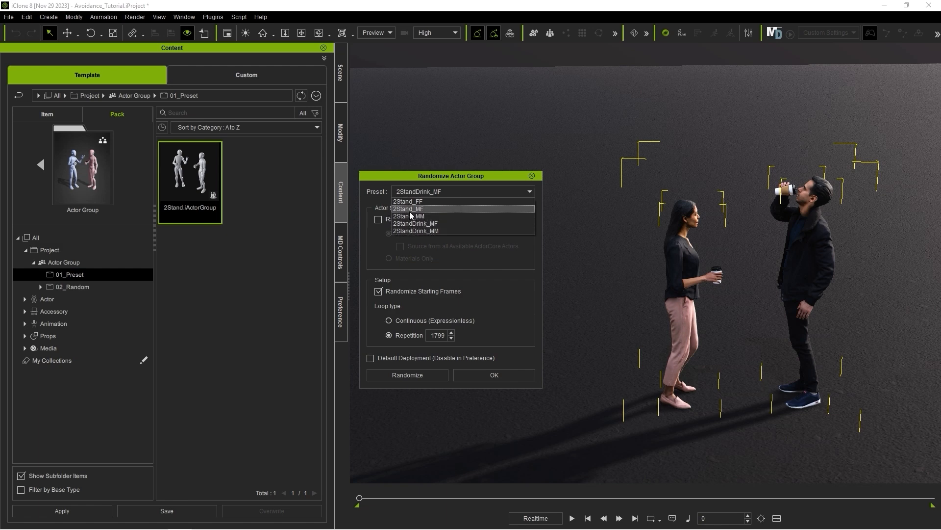
Step: Randomize the group with preset 2Stand_MF and preview it, then re-randomize with 2Stand_FF
left_click(408, 208)
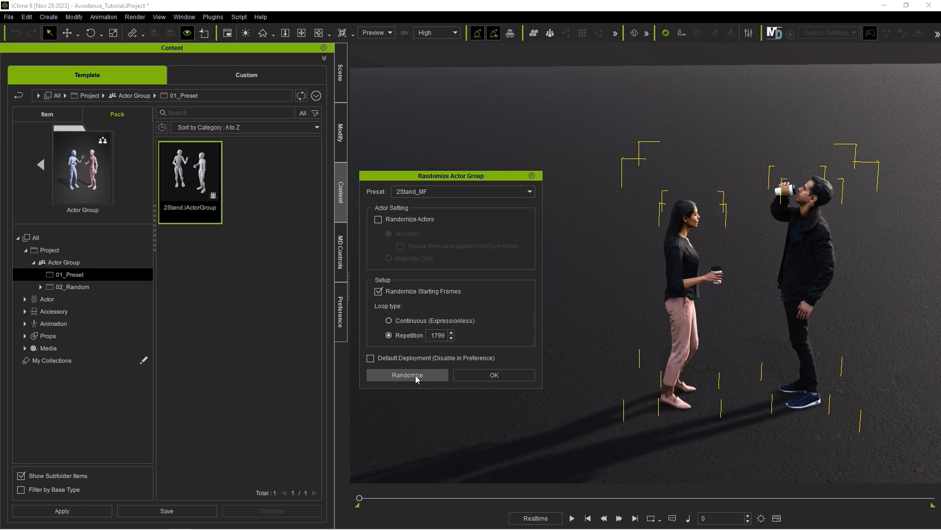
left_click(407, 375)
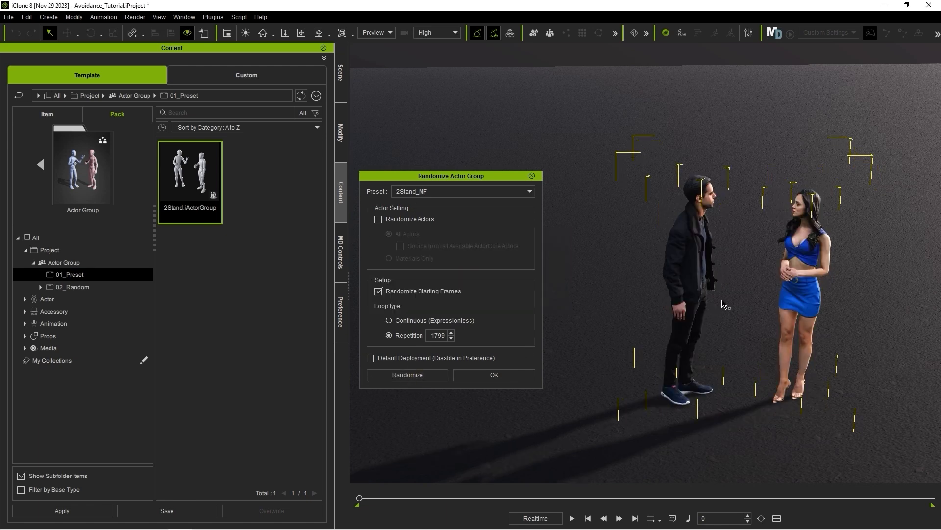
left_click(571, 518)
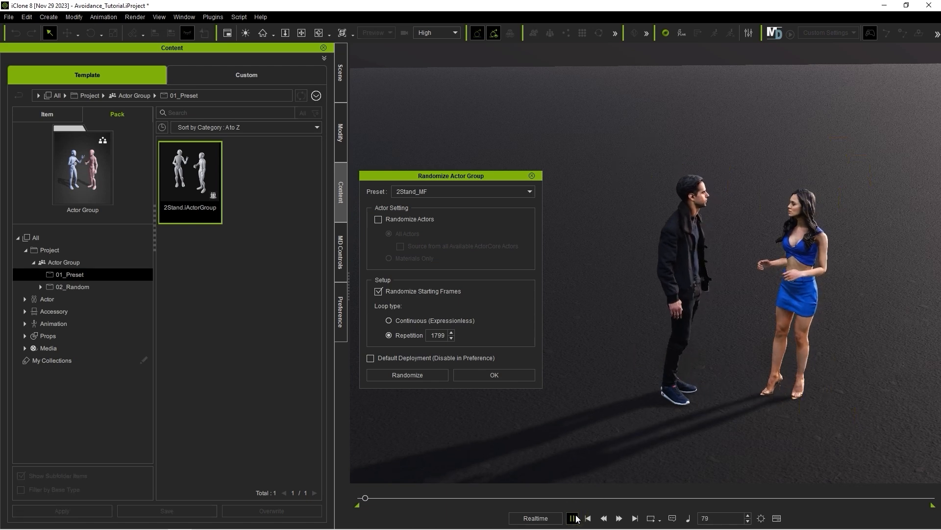
left_click(587, 518)
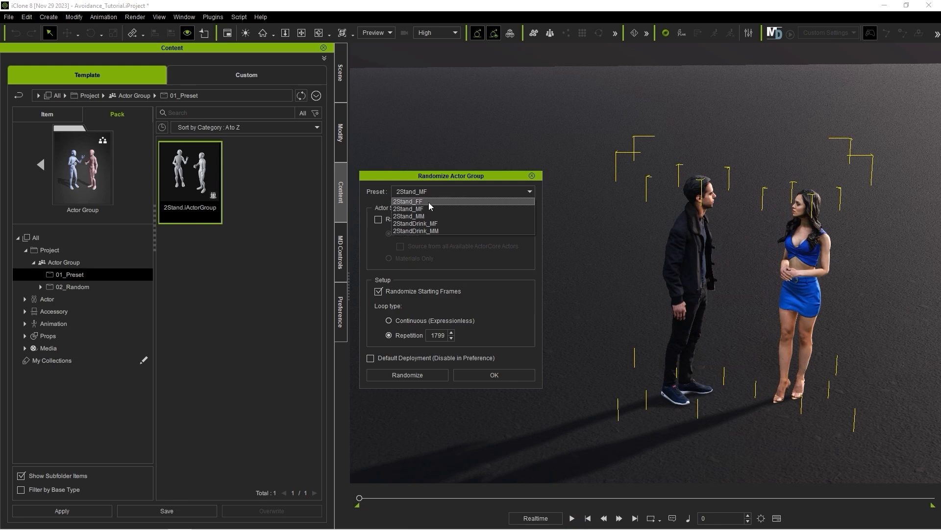
left_click(408, 201)
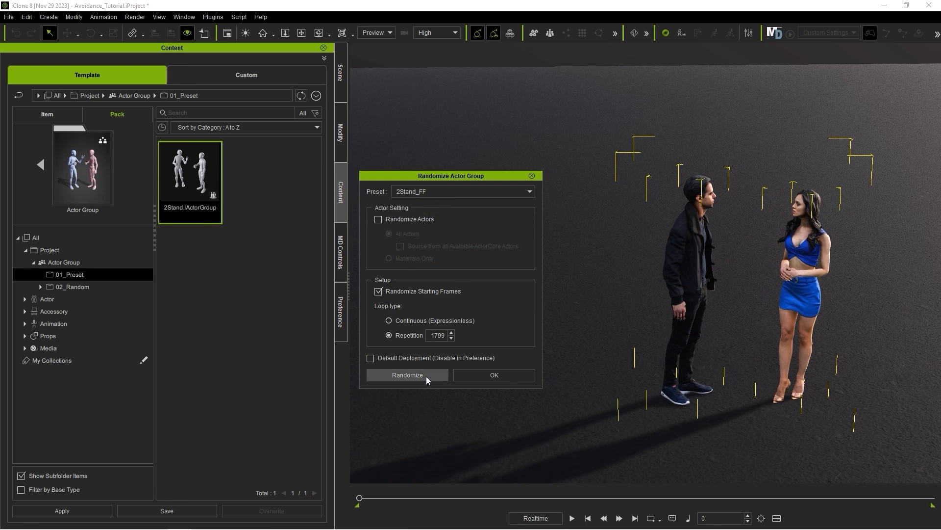
left_click(407, 374)
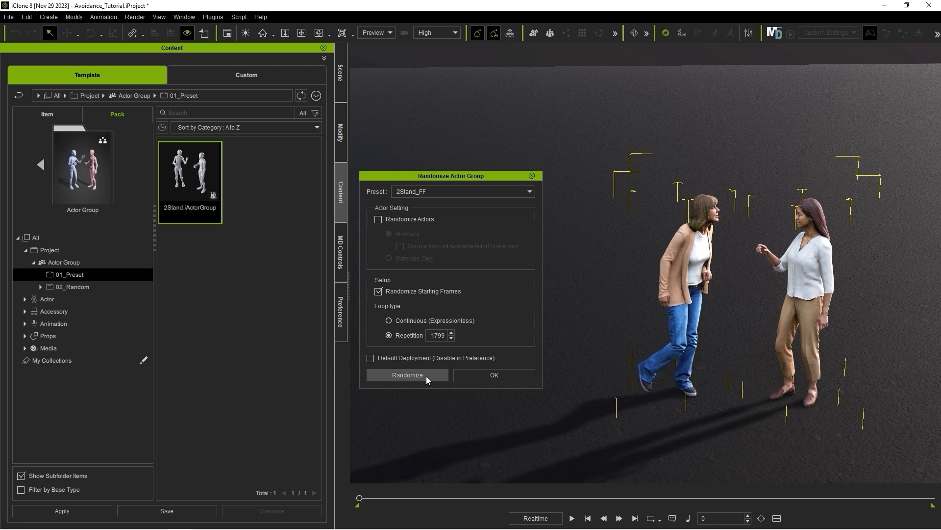
Step: Add and play the random 2Stand group from 02_Random, then try 3Stand and 5Waiting
left_click(73, 287)
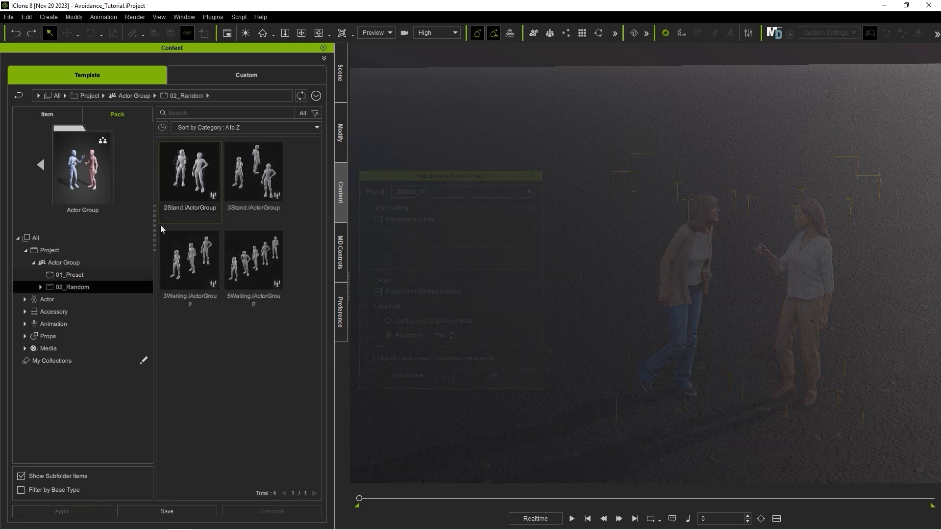
double_click(189, 172)
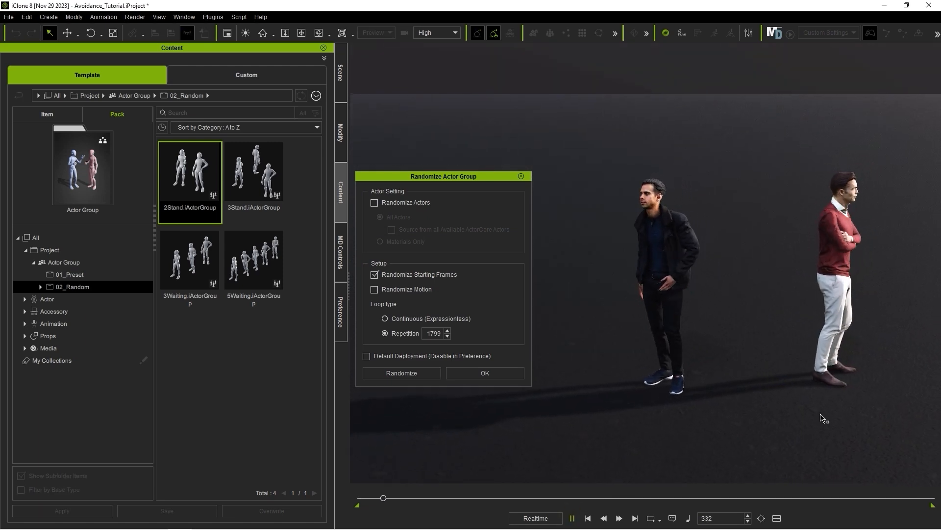
left_click(571, 518)
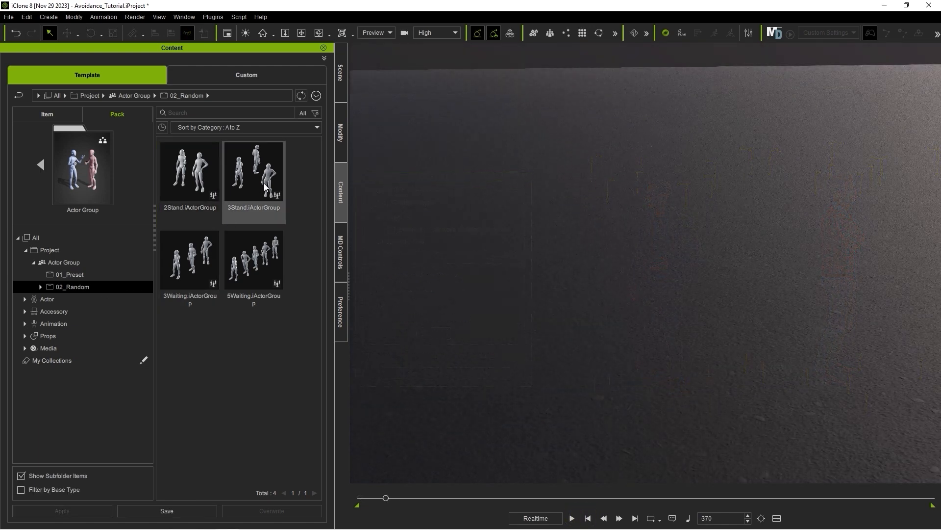
left_click(253, 260)
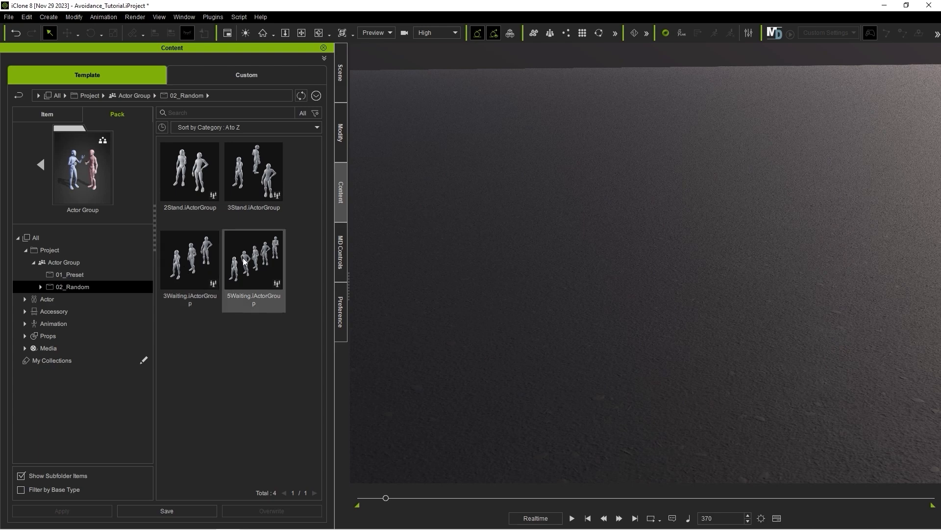
double_click(254, 260)
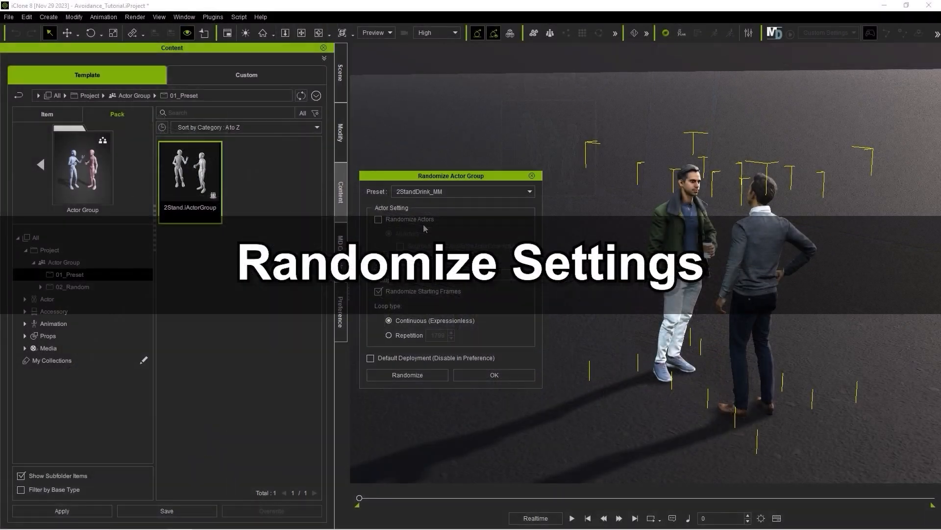
Step: Turn on actor randomization and generate two new random actor pairs
left_click(379, 219)
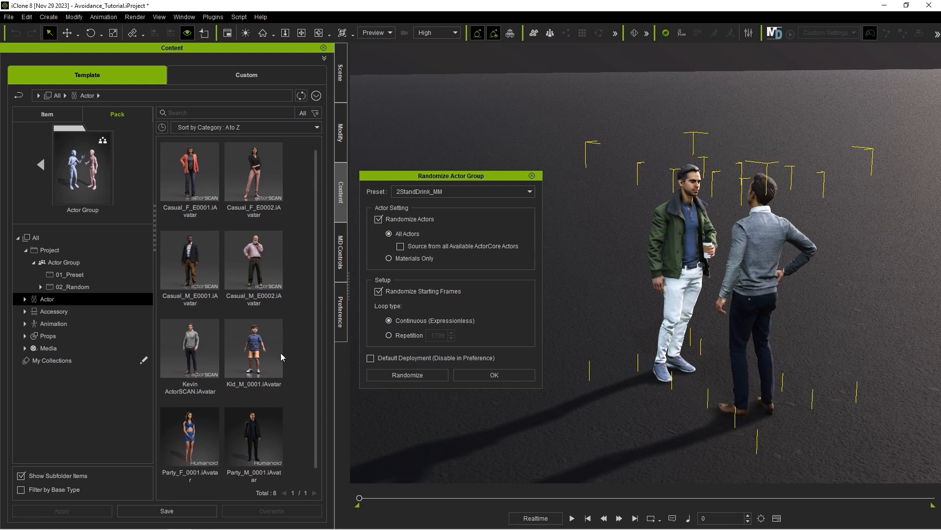
left_click(254, 436)
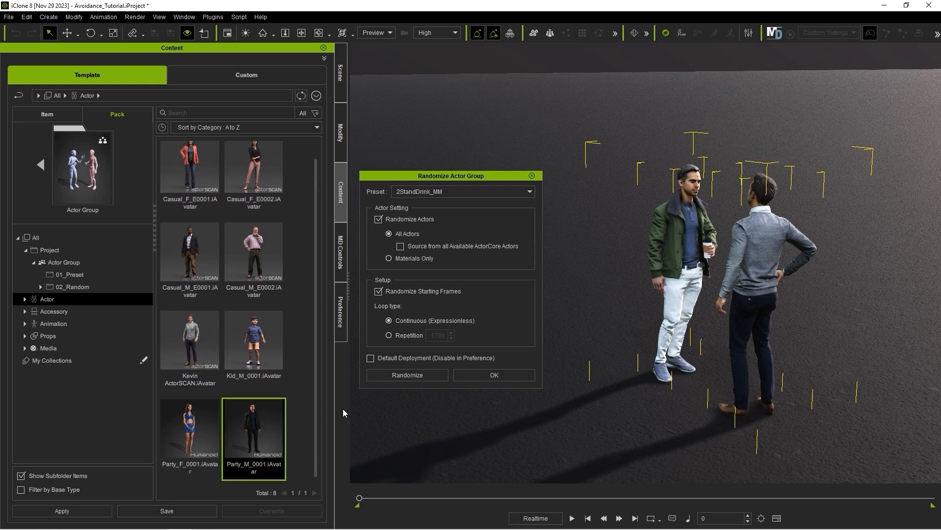
left_click(407, 374)
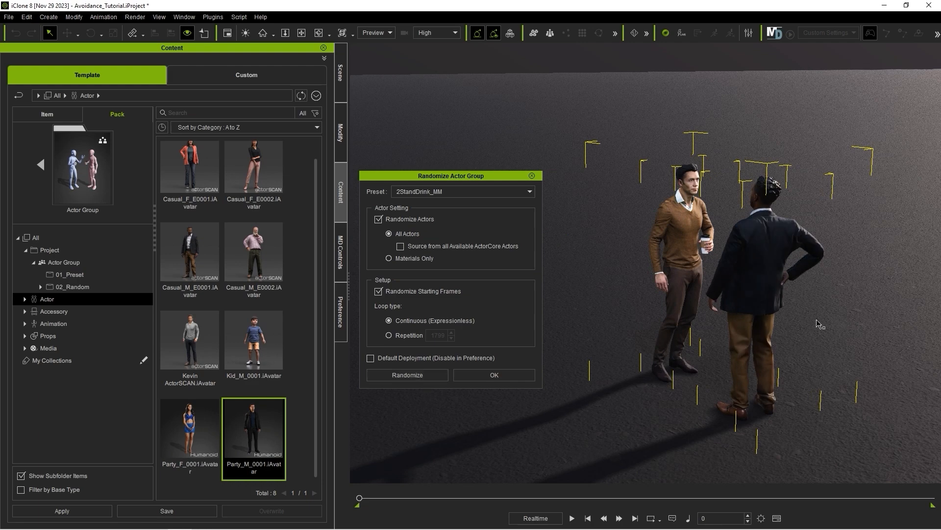
Step: Enable 'Source from all Available ActorCore Actors' and randomize the pair again
left_click(189, 252)
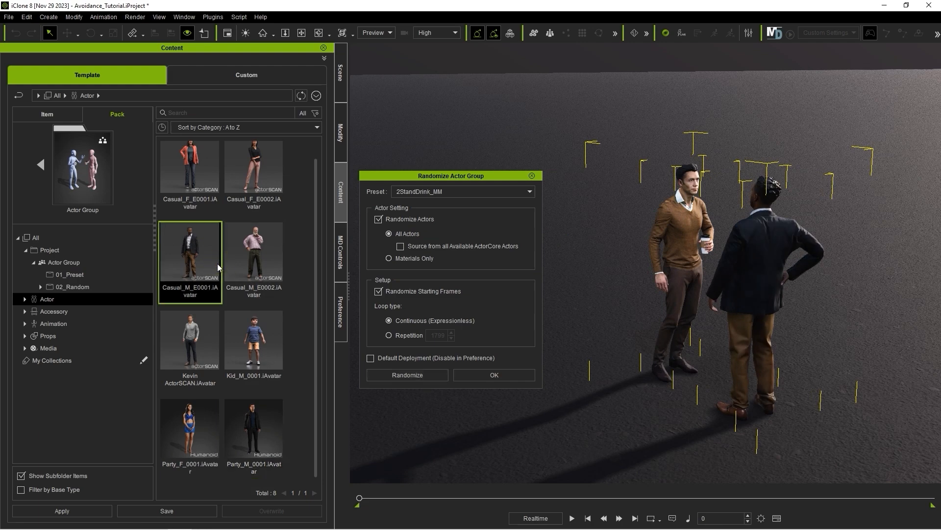
left_click(400, 246)
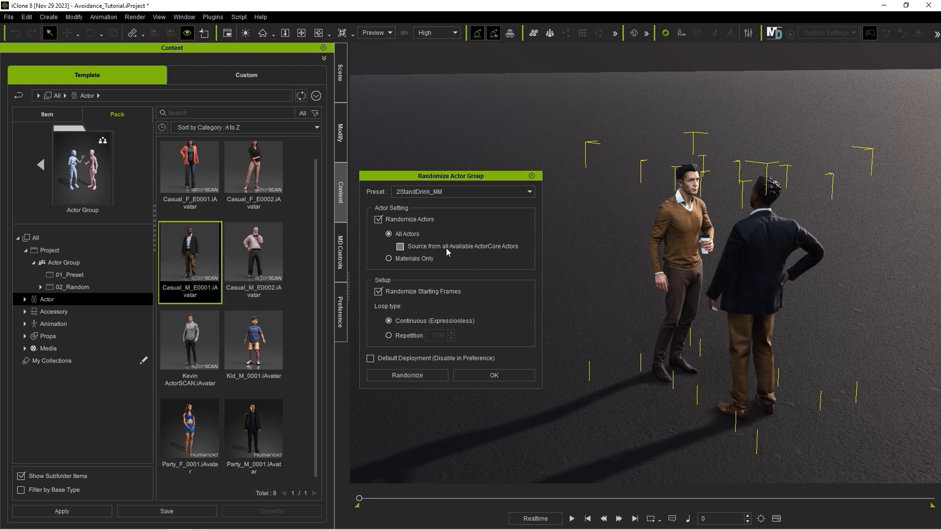
left_click(400, 246)
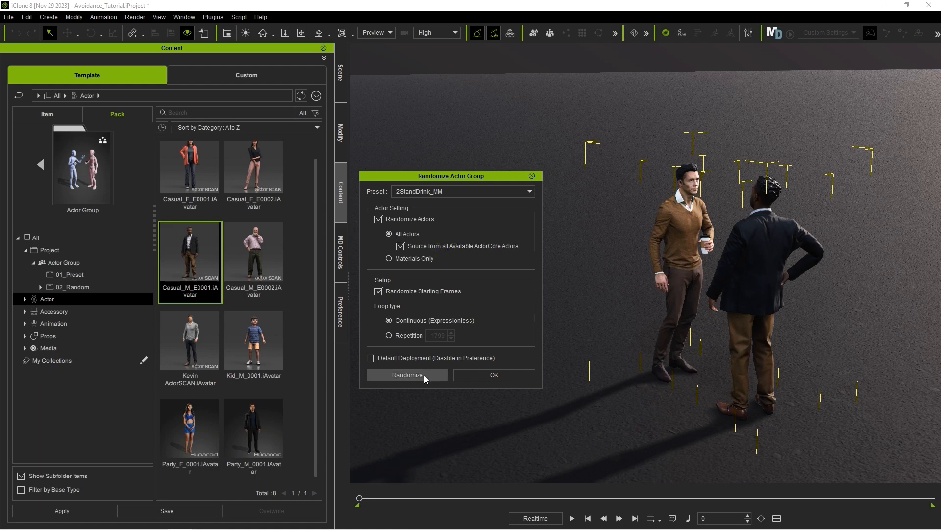
left_click(407, 375)
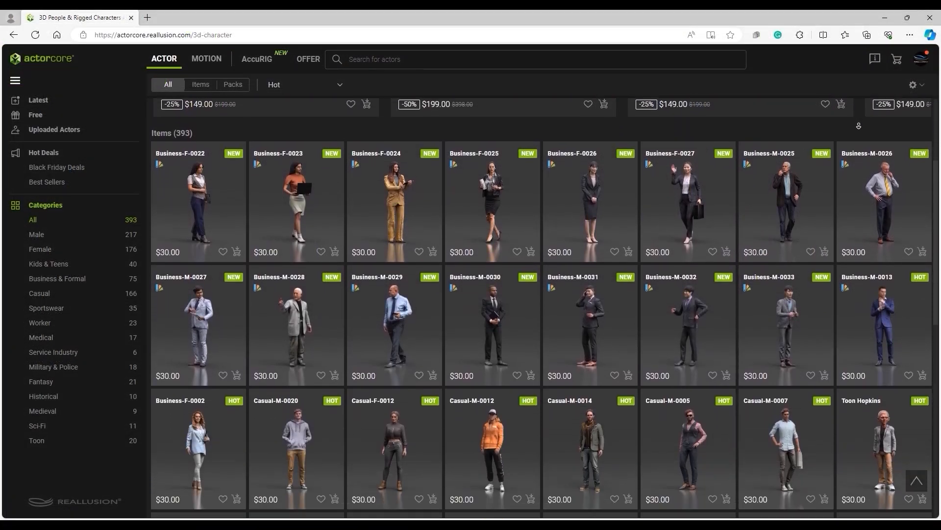
Step: Scroll through the ActorCore 3D character catalog in the browser
scroll("down", 3)
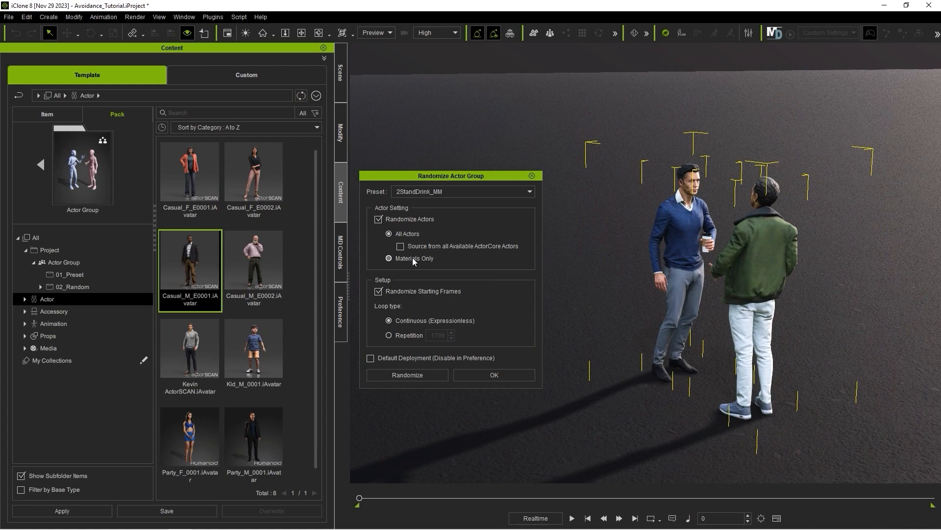
Step: Set Materials Only and browse Casual_M_E0001, Kevin ActorSCAN and Party_M_0001 material variants
left_click(389, 258)
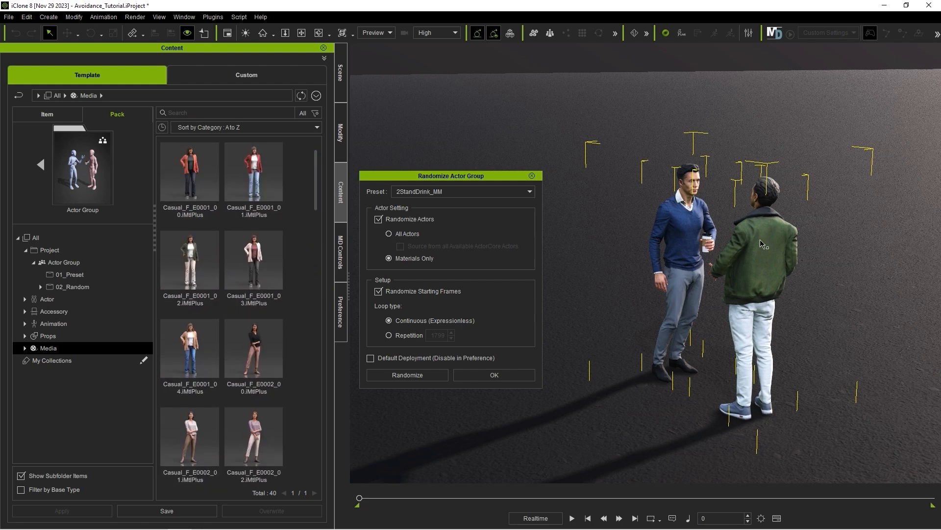
left_click(24, 347)
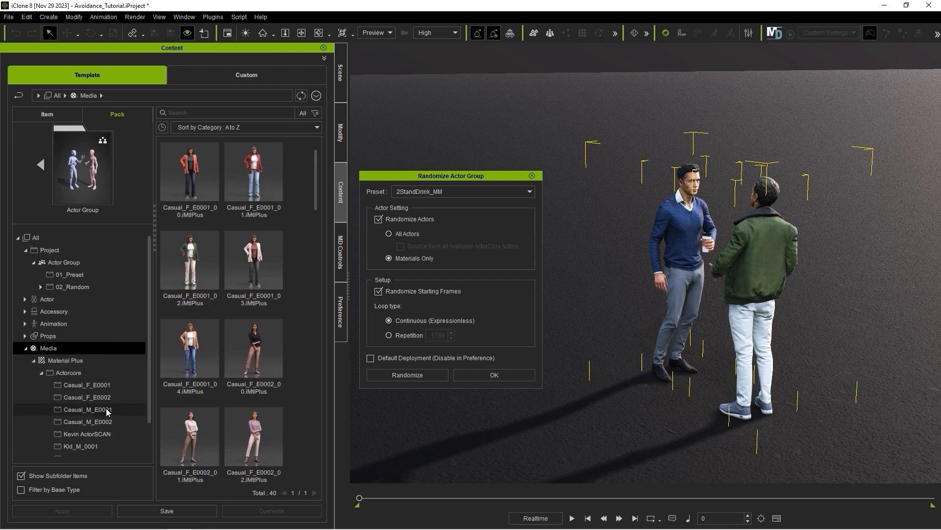
left_click(87, 409)
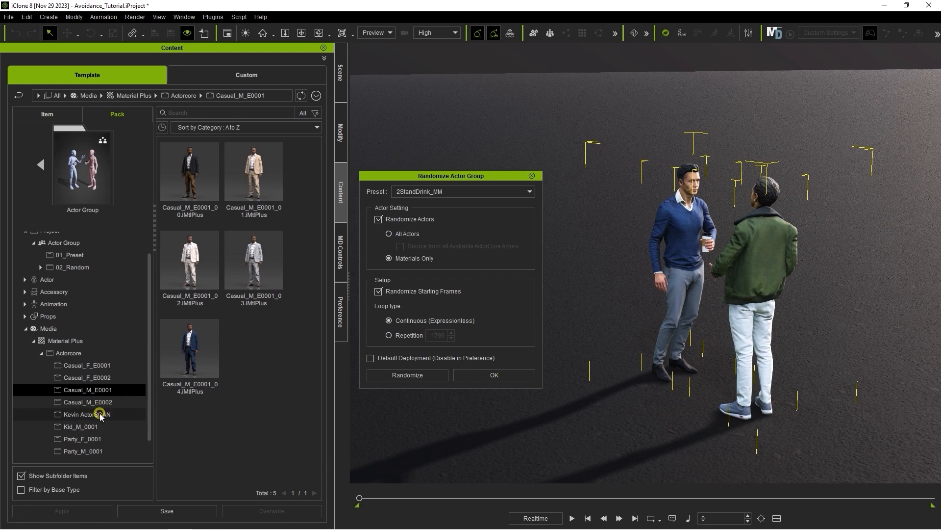
left_click(84, 414)
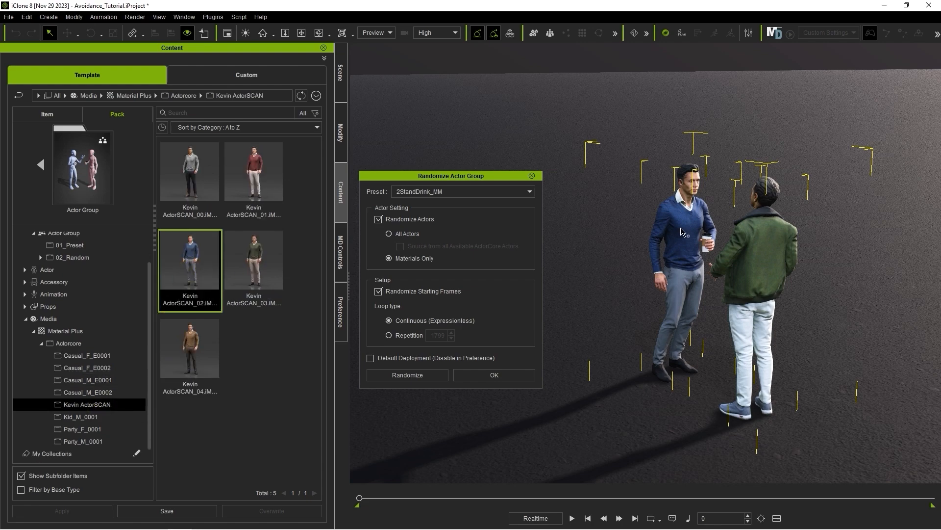
left_click(82, 440)
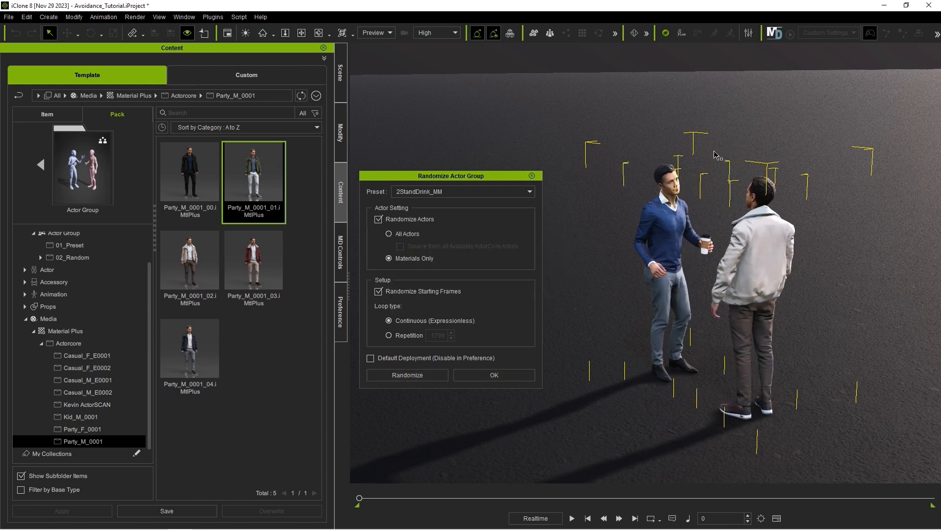
Step: Turn off Randomize Actors, then play and stop the animation preview
left_click(189, 259)
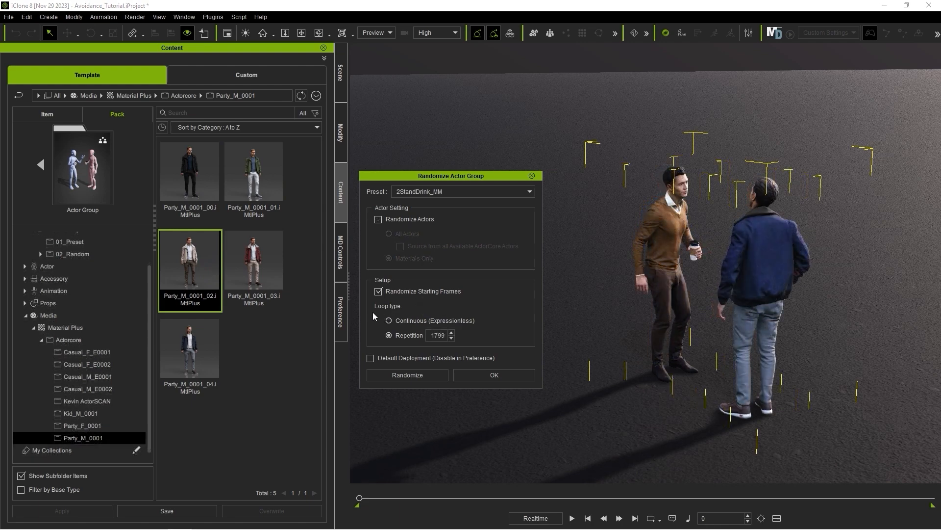
left_click(388, 335)
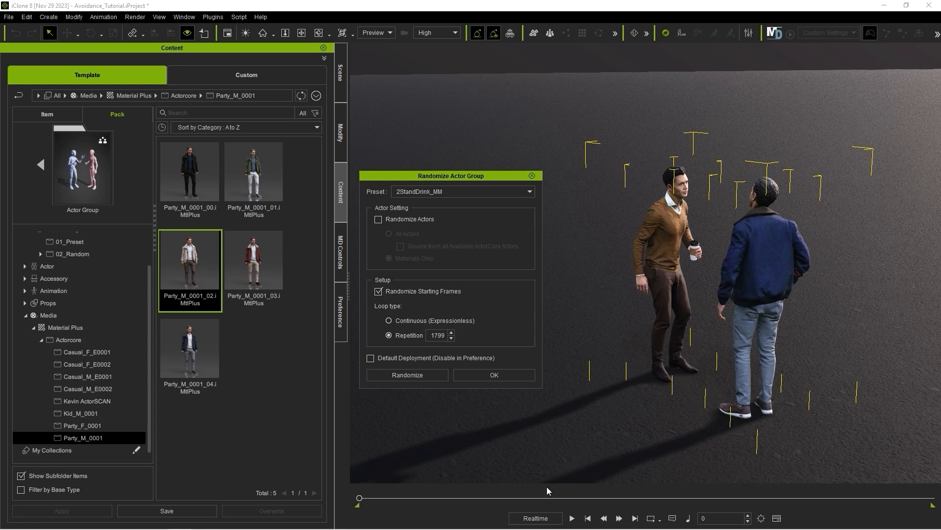
left_click(571, 518)
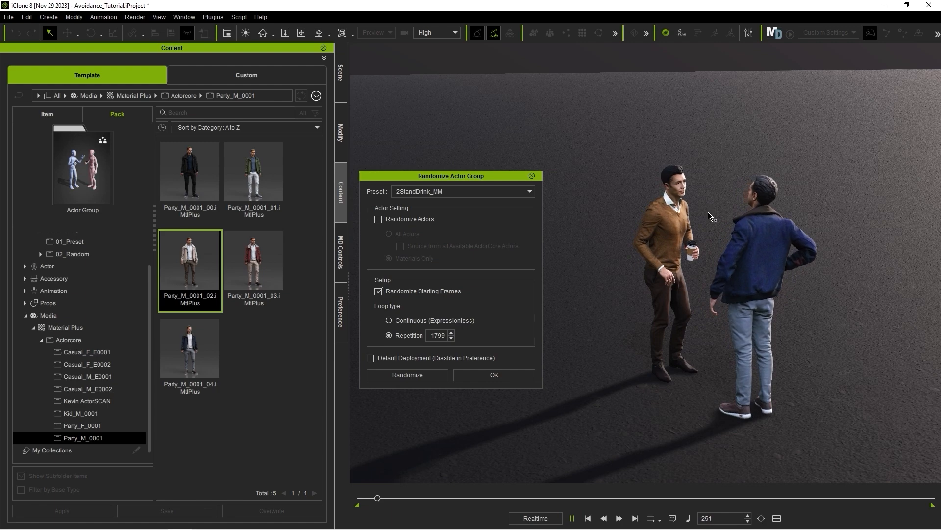
left_click(573, 518)
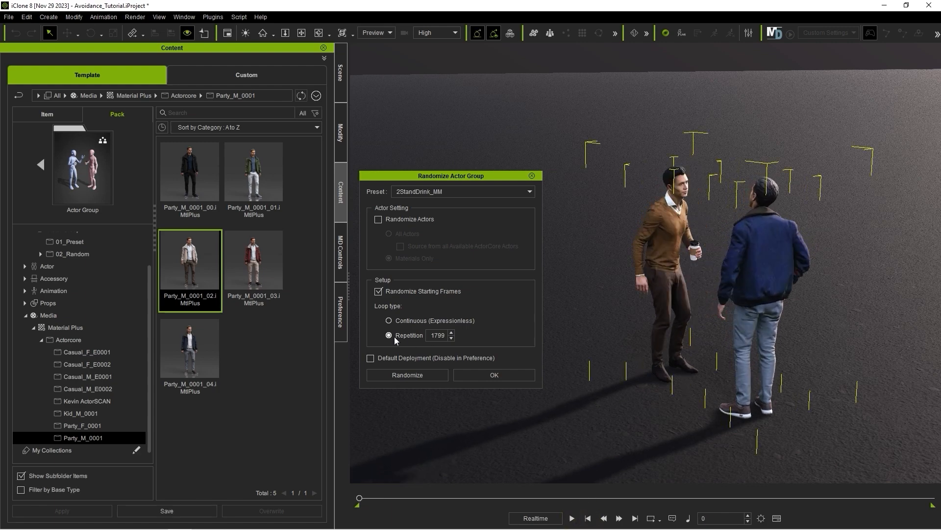
Step: Set looping to Continuous (Expressionless) and re-randomize the actors' starting frames
left_click(389, 320)
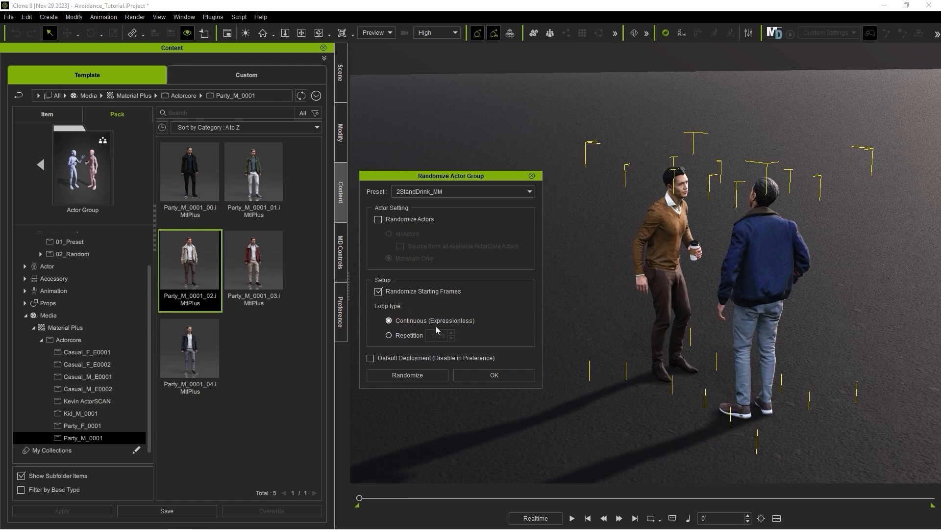
left_click(406, 375)
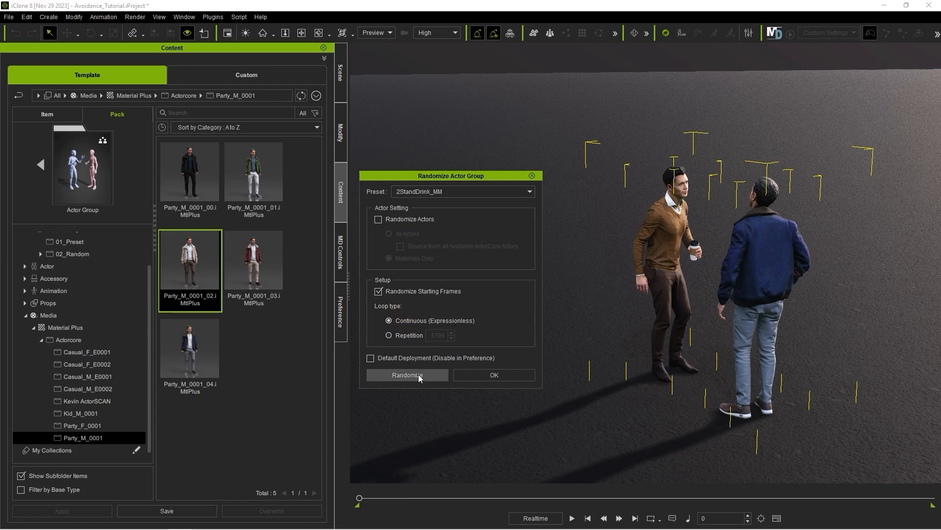
left_click(406, 375)
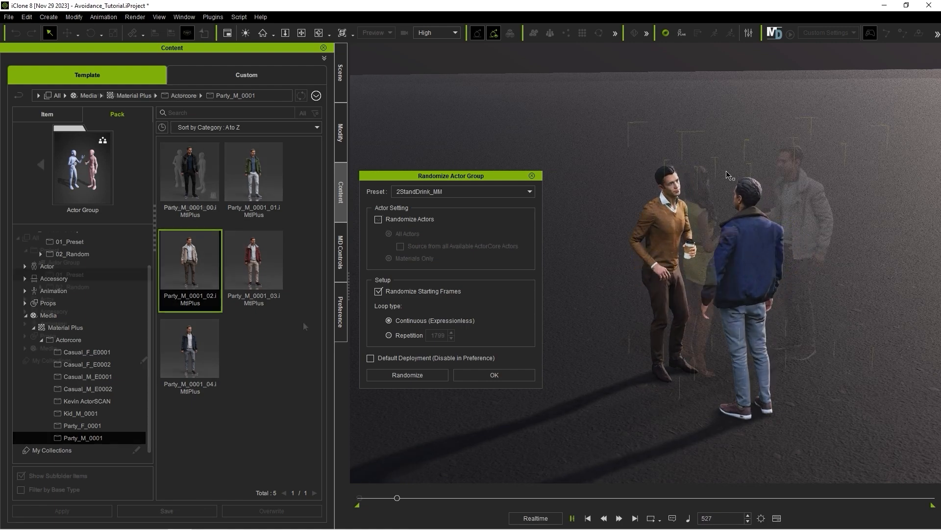
Step: Browse Animation > Motion-Plus > Actor Group > Embed motions for an idle group
left_click(406, 375)
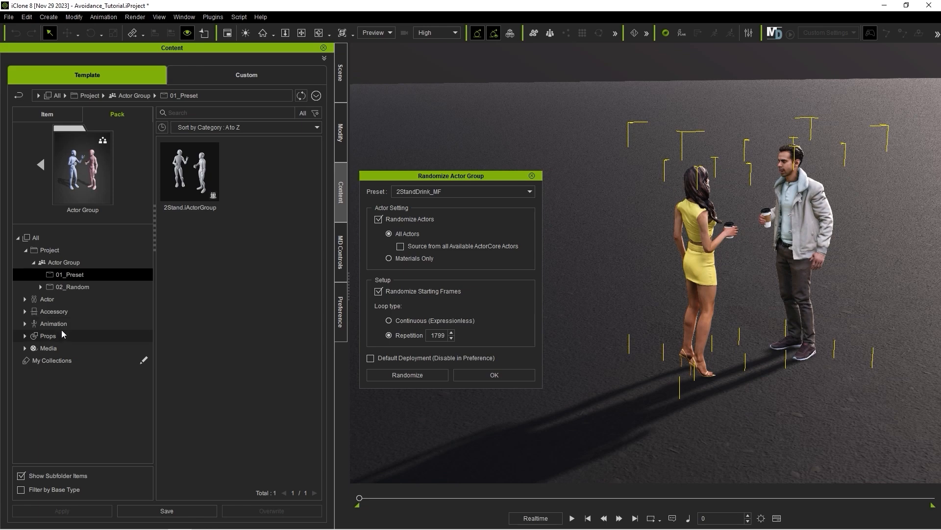
left_click(53, 324)
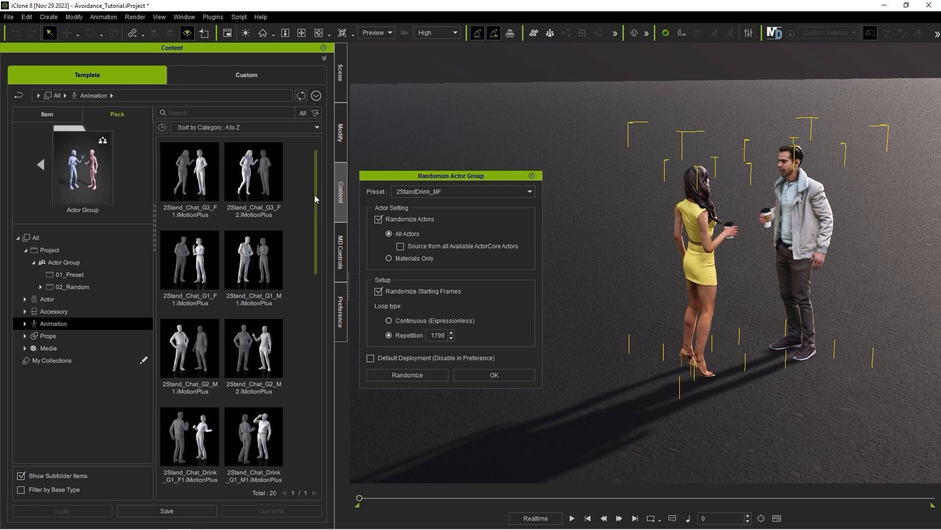
mouse_move(318, 191)
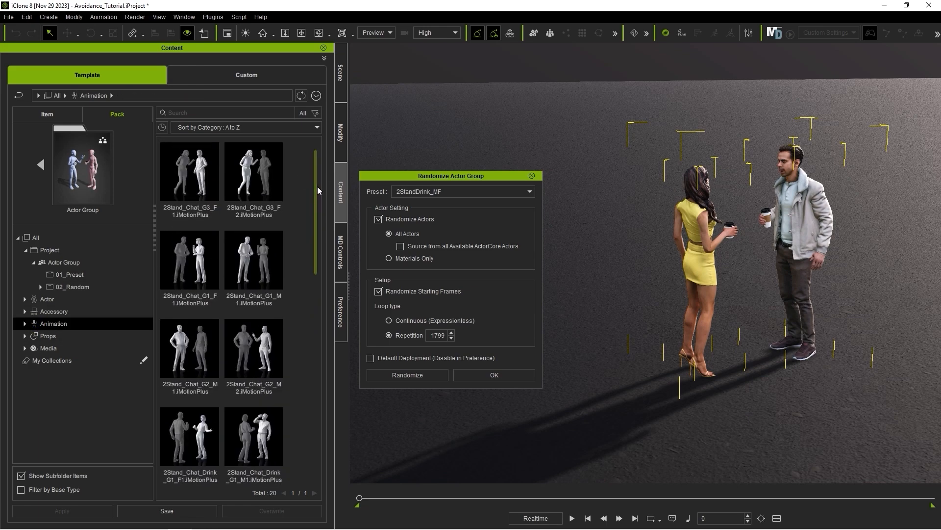
left_click(34, 323)
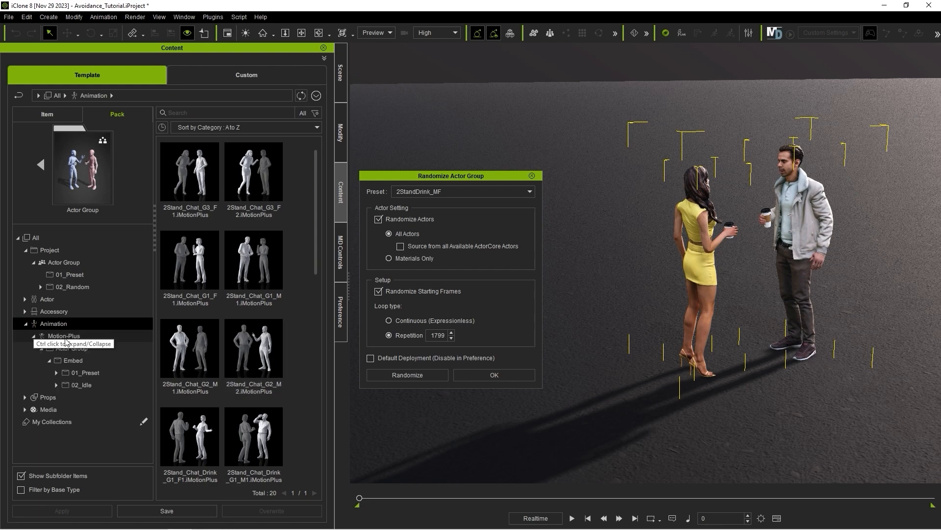
left_click(85, 372)
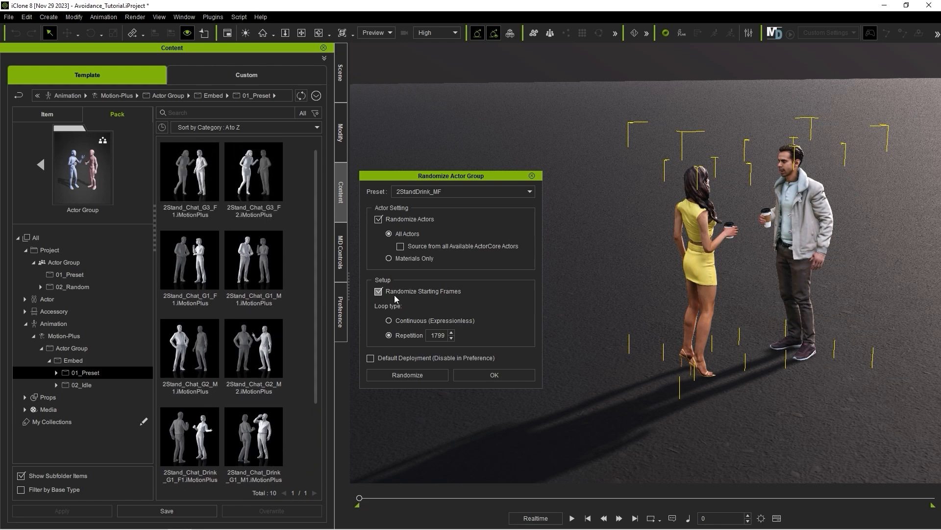
mouse_move(422, 297)
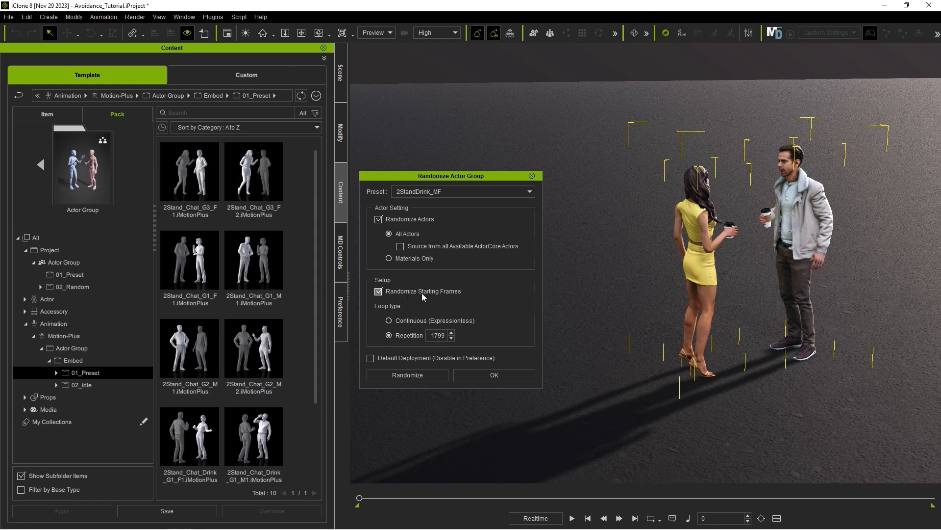
Step: Turn off Randomize Actors, re-randomize the pair's starting frames and preview playback
left_click(378, 219)
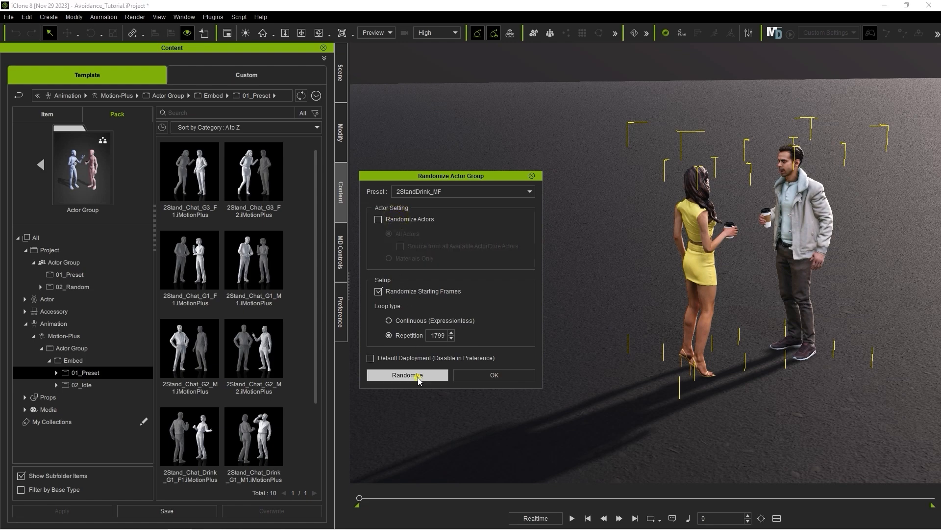
left_click(406, 375)
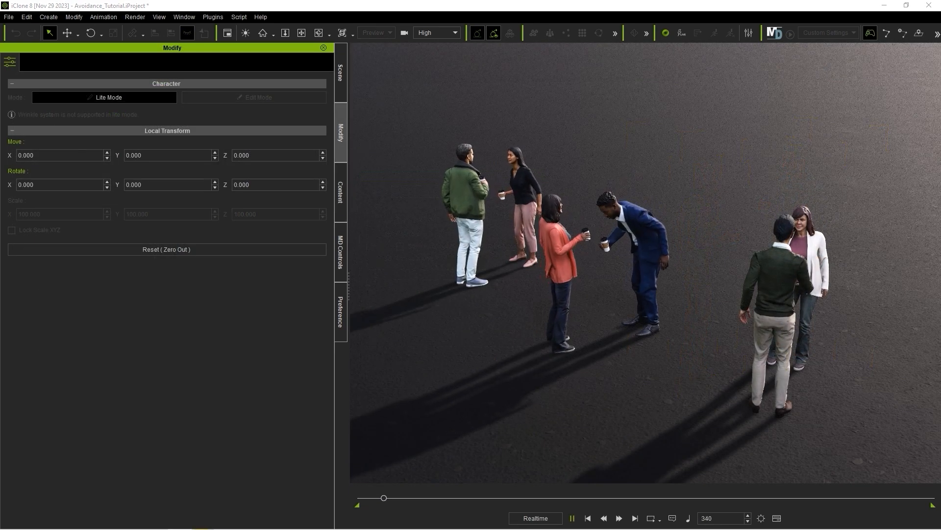
left_click(619, 518)
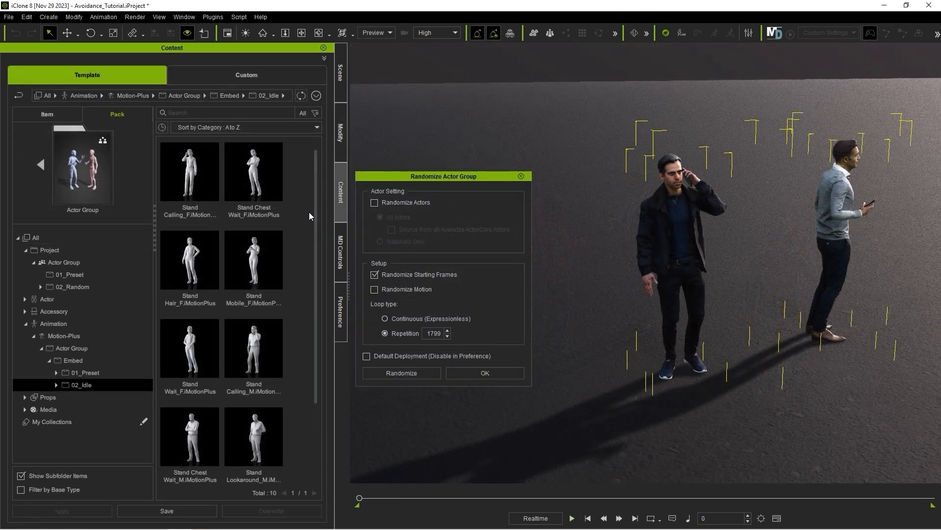
Step: Enable Randomize Motion and re-randomize the two-man idle group's motions
left_click(374, 289)
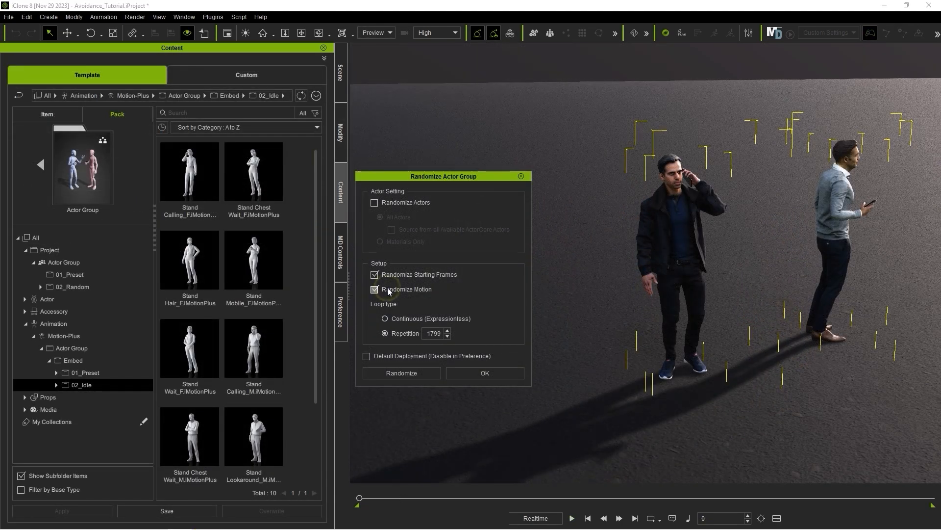
left_click(401, 373)
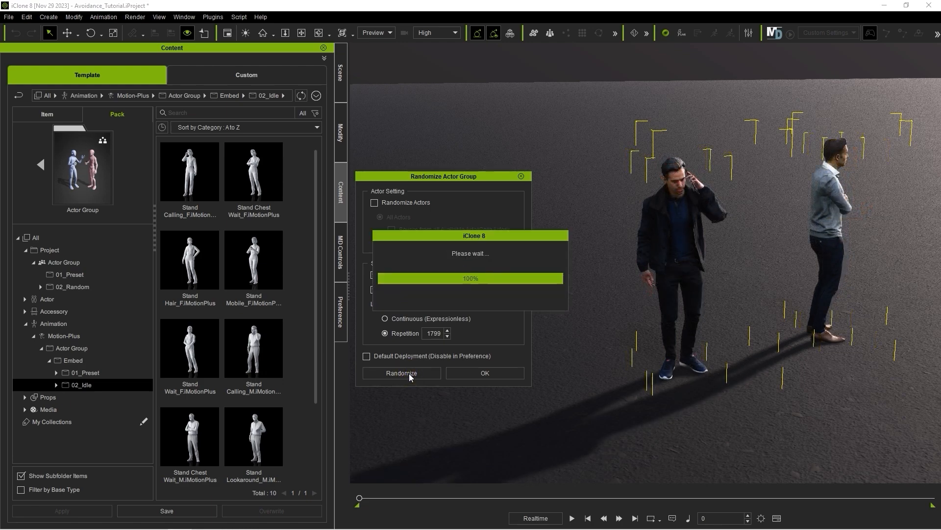
left_click(401, 373)
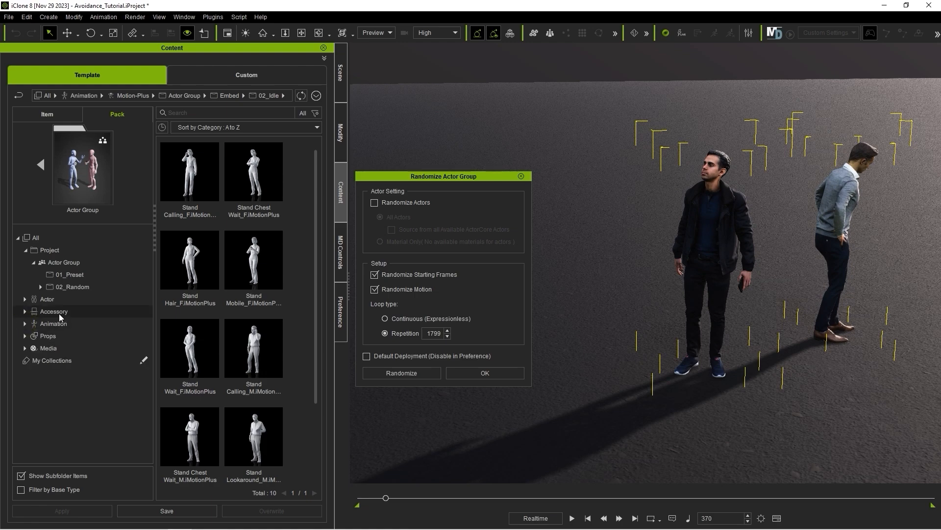
Step: Browse the cup and phone accessories, then add the 2StandDrink_MM two-man Actor Group
left_click(53, 311)
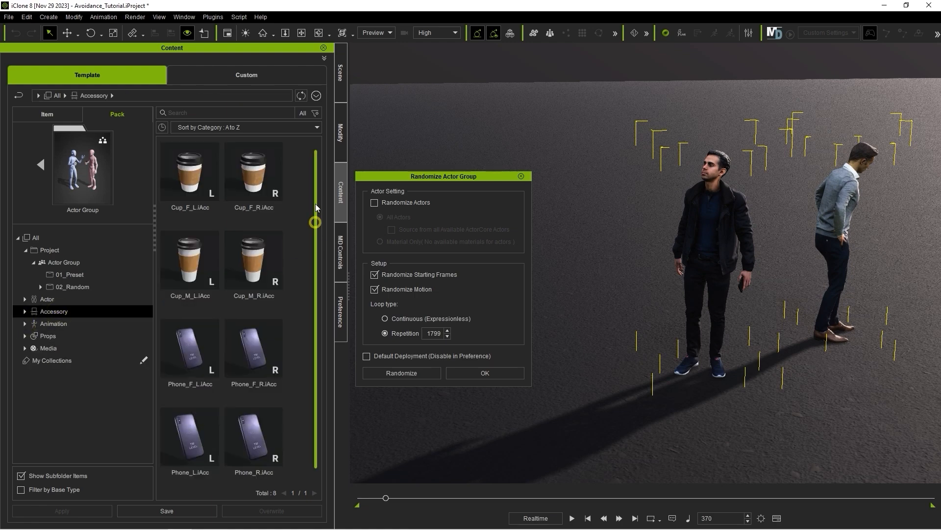
left_click(253, 436)
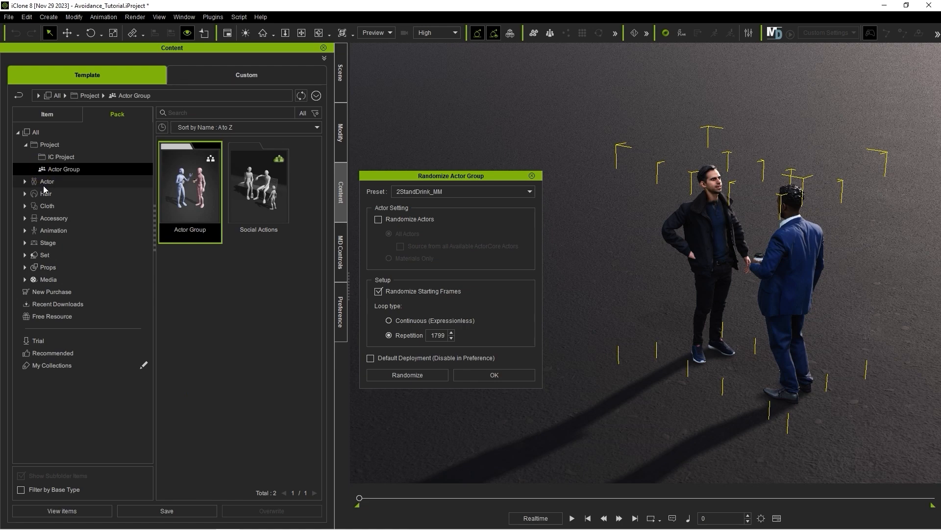
Step: Drag Business_M_0013 from the Actor library onto the dark-jacketed man to replace him
left_click(47, 182)
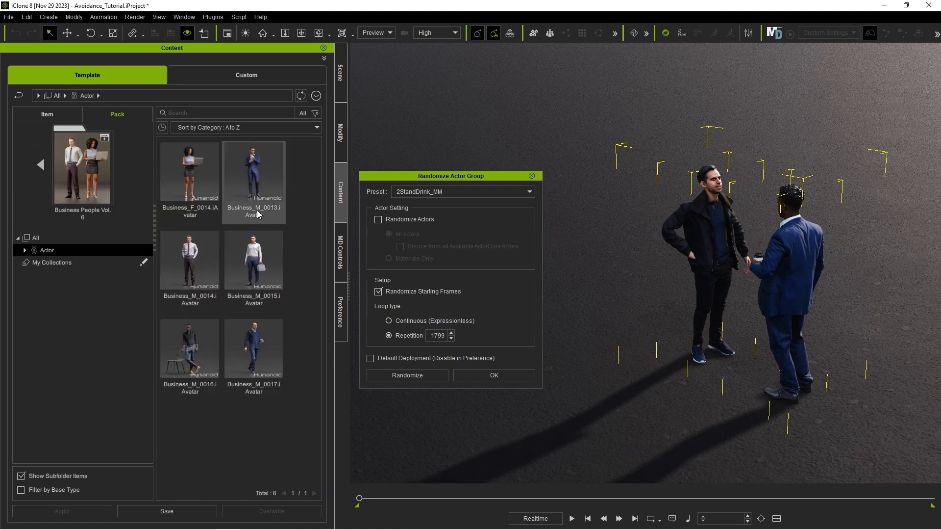
left_click(253, 182)
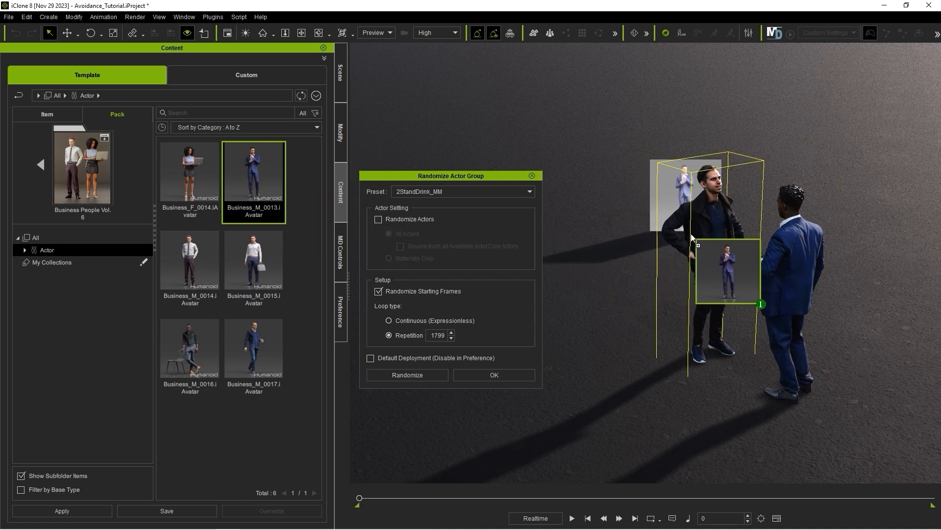
left_click(407, 375)
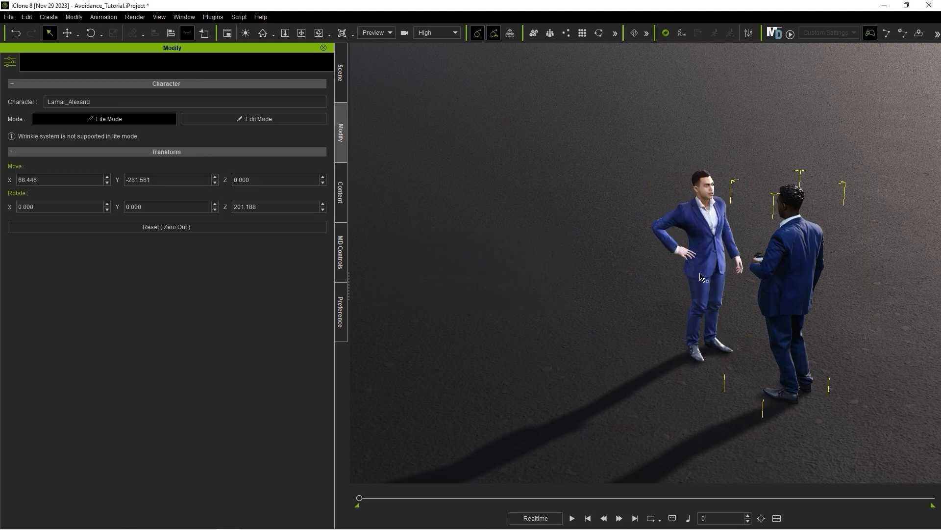
left_click(571, 518)
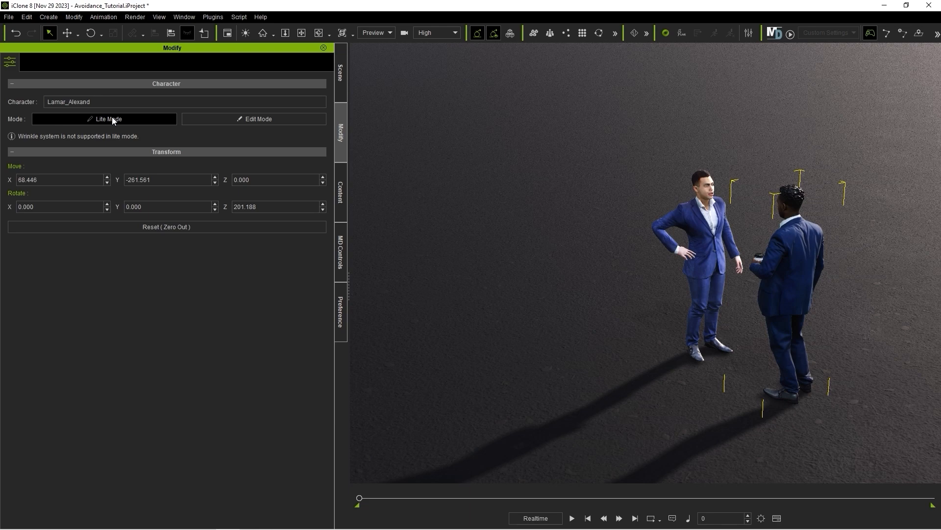
mouse_move(743, 260)
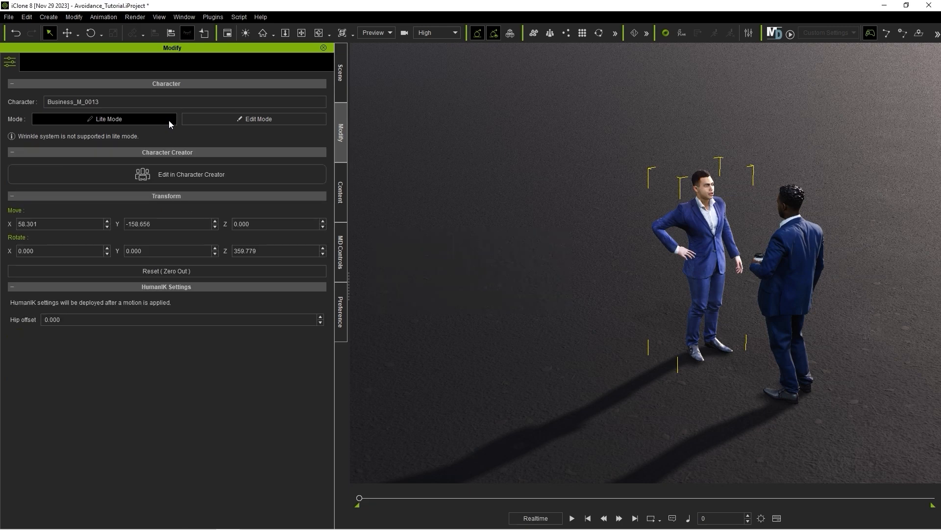
Step: Select the Box object in the Scene hierarchy and generate a NavMesh with range Scene
left_click(340, 67)
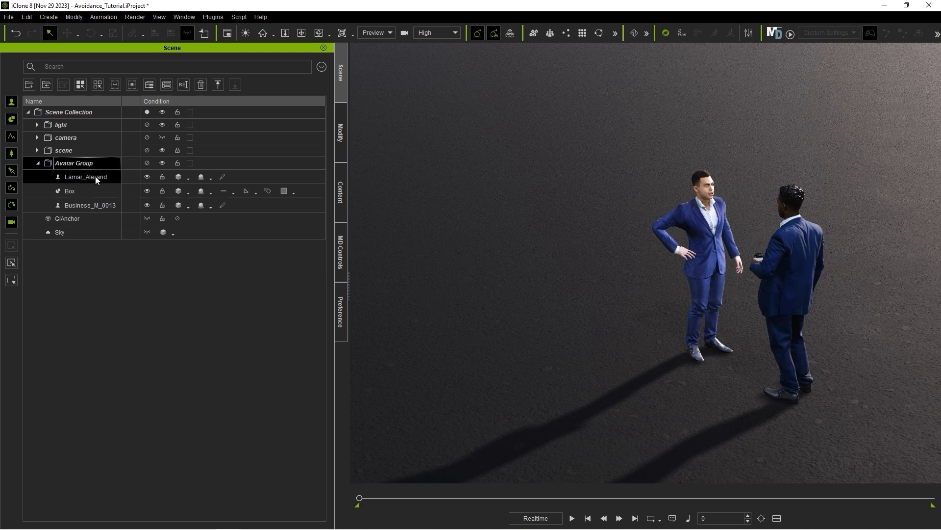
left_click(91, 205)
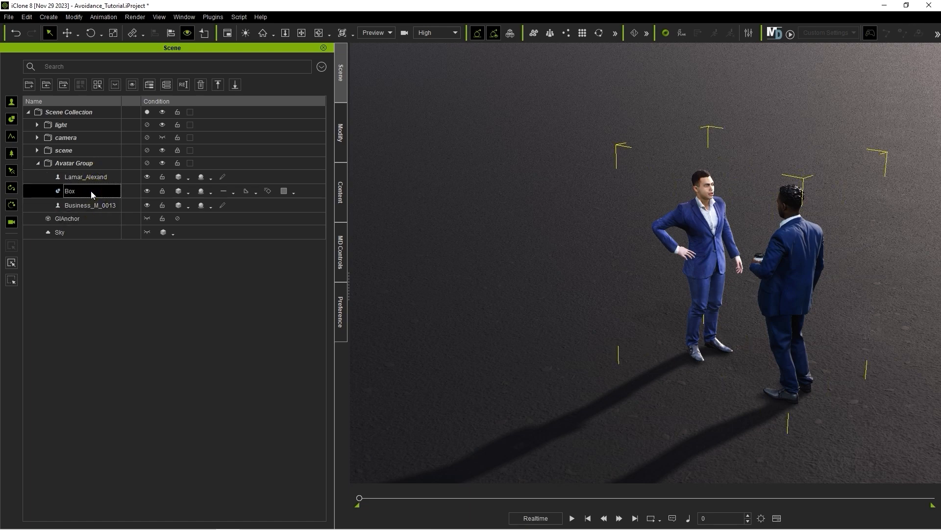
mouse_move(629, 120)
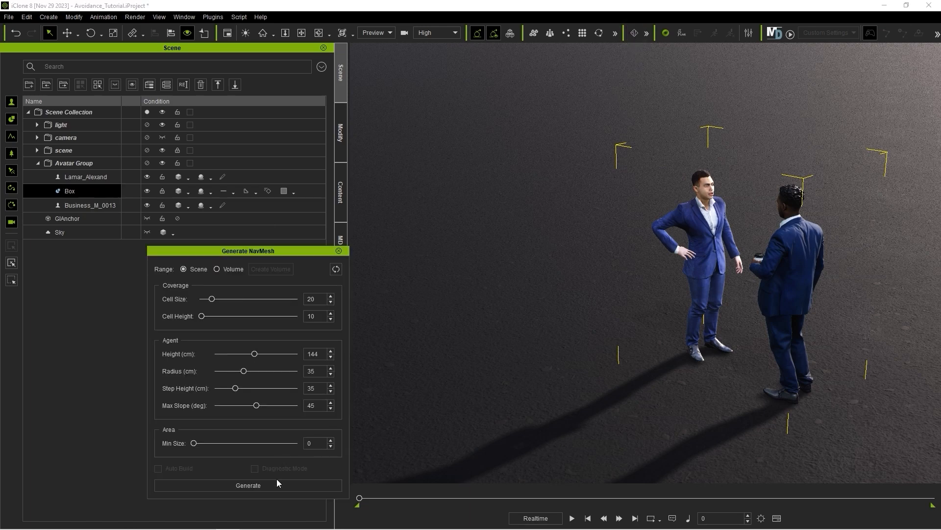
left_click(247, 485)
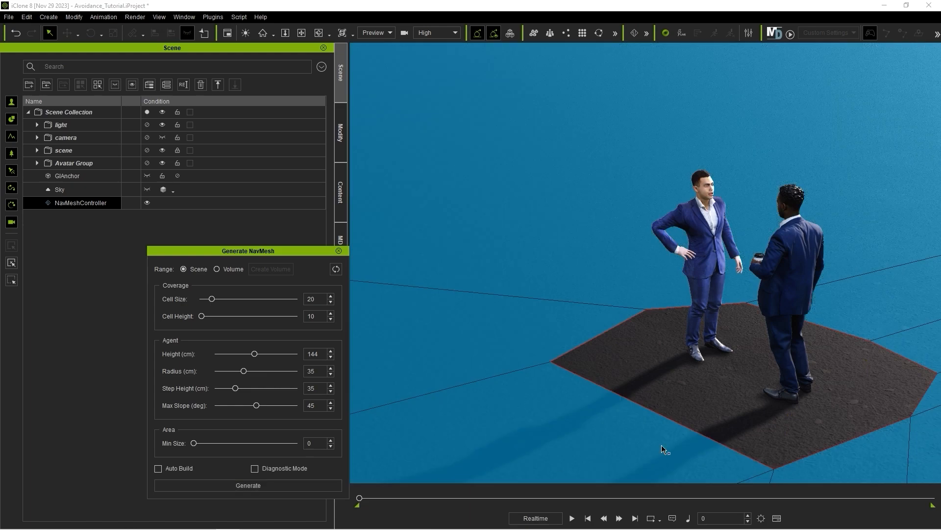
mouse_move(812, 366)
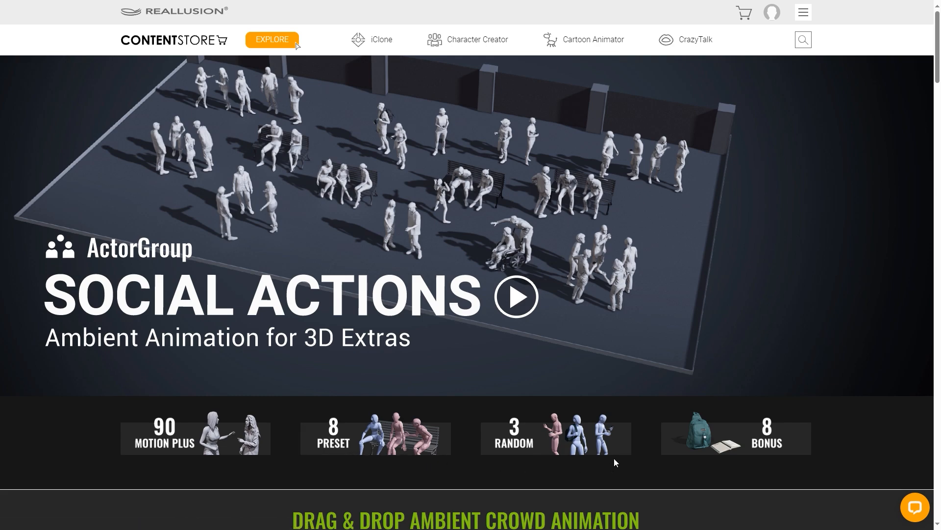
mouse_move(853, 409)
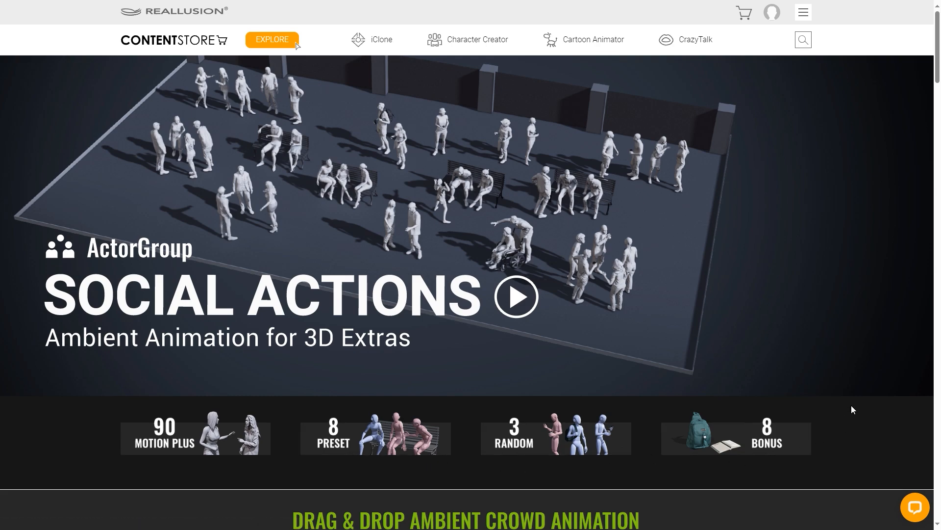
Step: Scroll the Social Actions product page down to the Versatile Spawning section
scroll("down", 3)
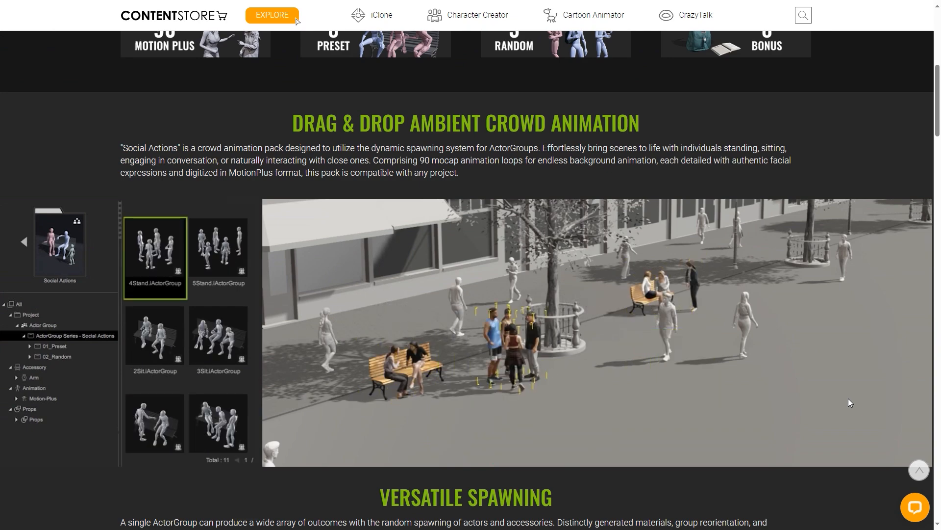
scroll("down", 3)
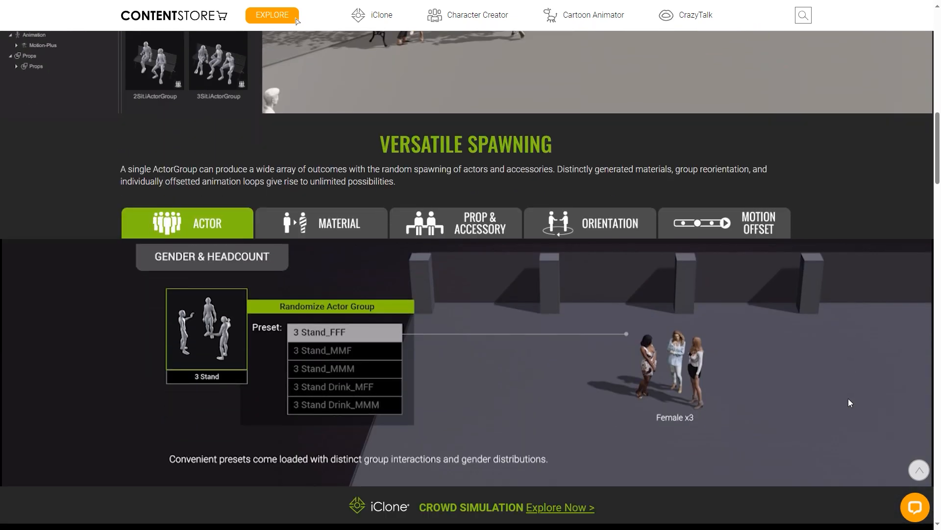